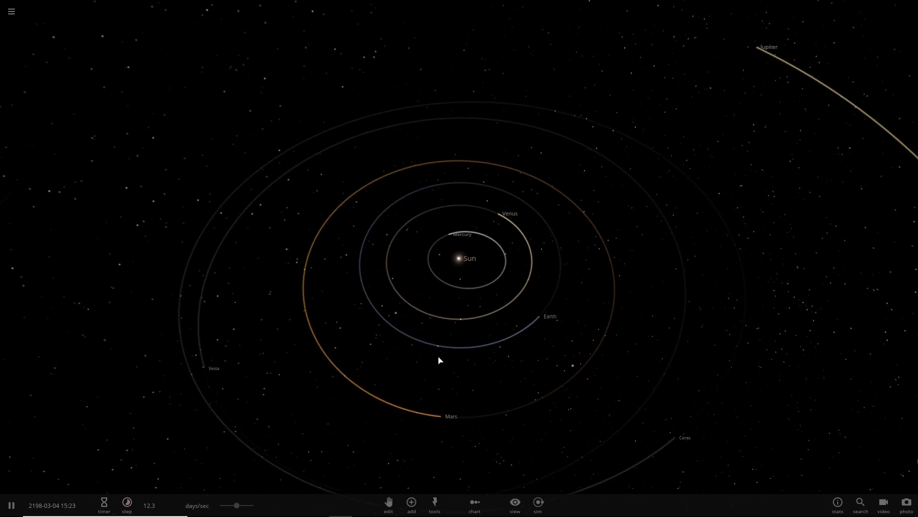
Step: Replace the Solar System with a new empty simulation from the main menu
left_click(12, 11)
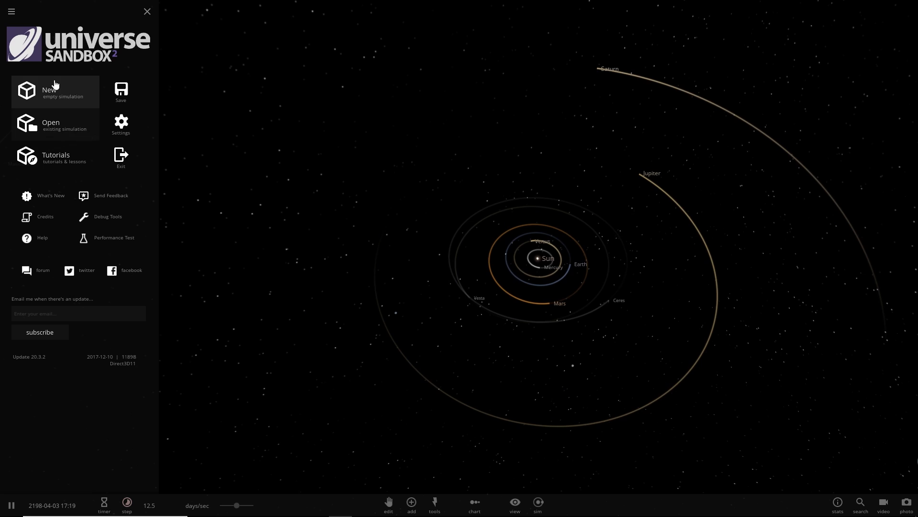
left_click(55, 91)
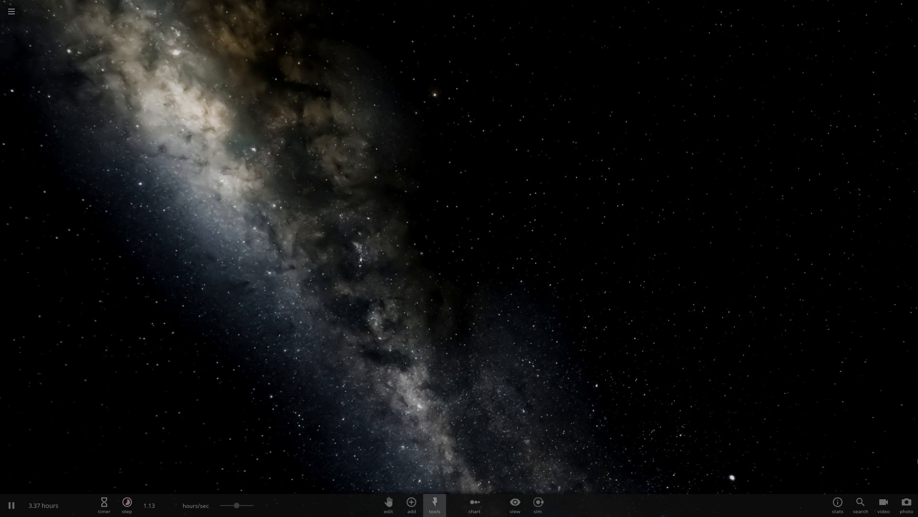
Step: Add Earth with its Moon to the empty scene and show Earth's detailed properties
left_click(411, 515)
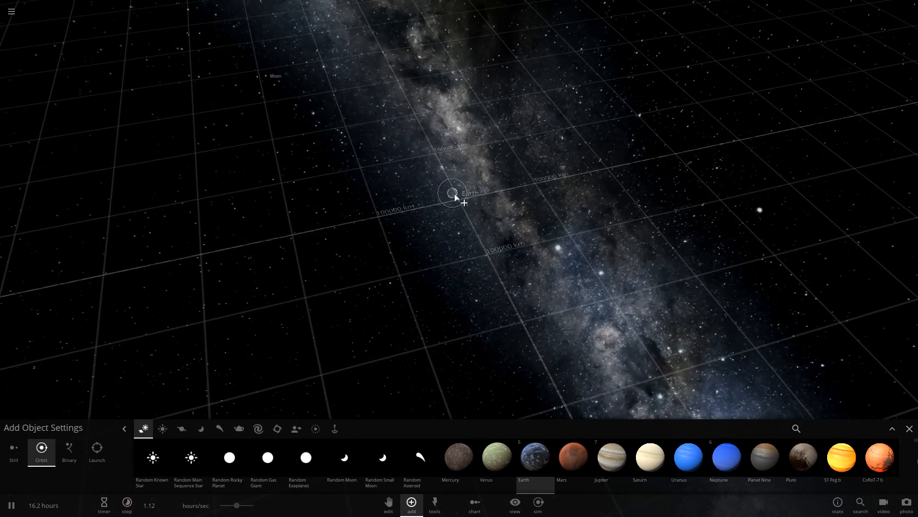
left_click(909, 429)
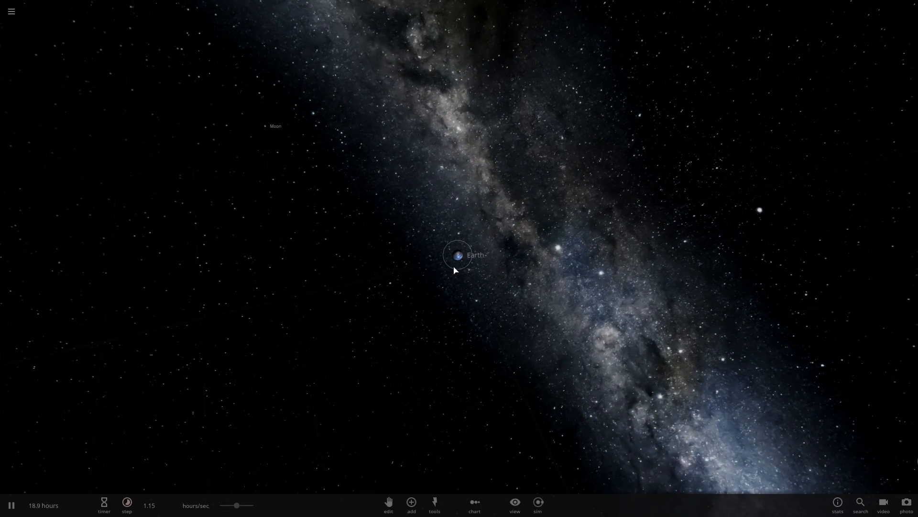
left_click(458, 255)
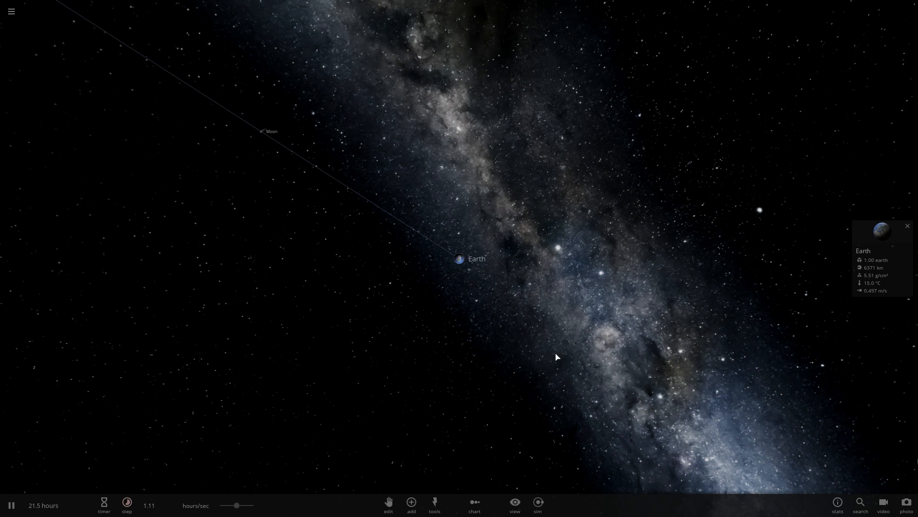
left_click(127, 501)
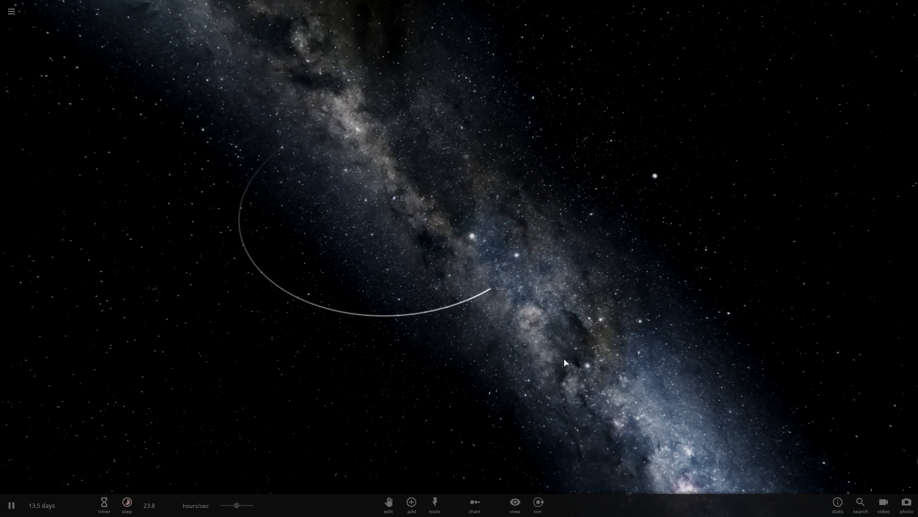
left_click(495, 288)
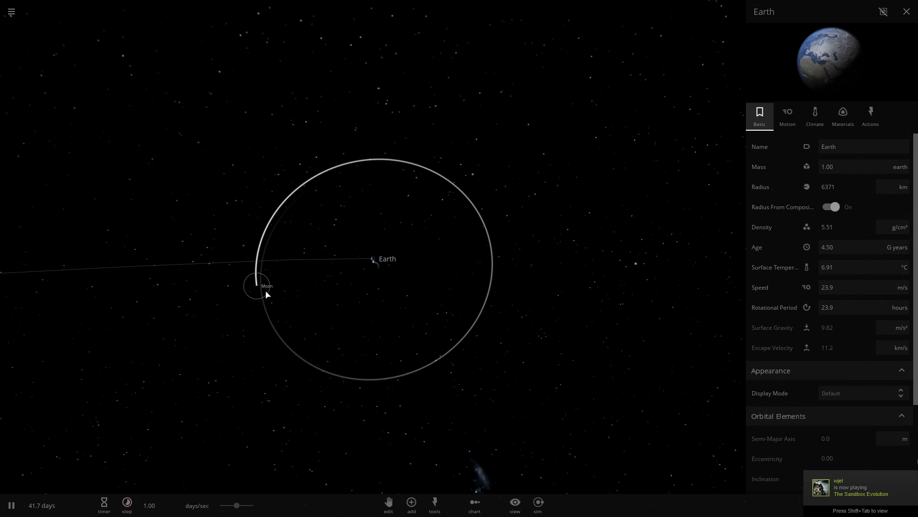
Step: Raise the Moon's mass until its radius reaches 3594 km, then display mass in Earth masses
left_click(253, 286)
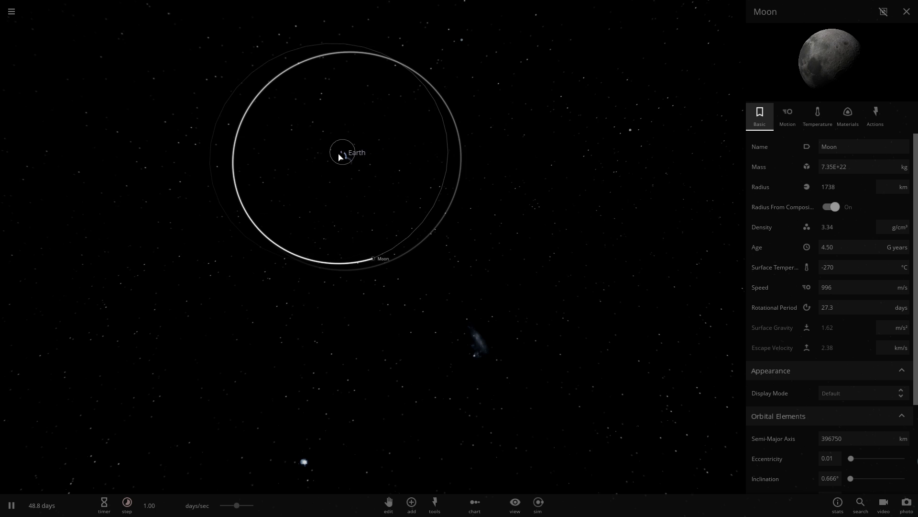
left_click_drag(342, 155, 284, 227)
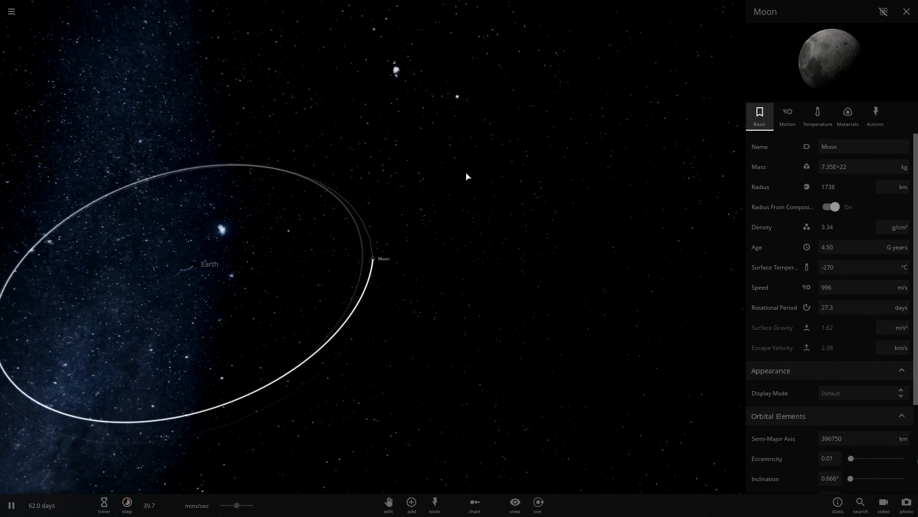
left_click(900, 152)
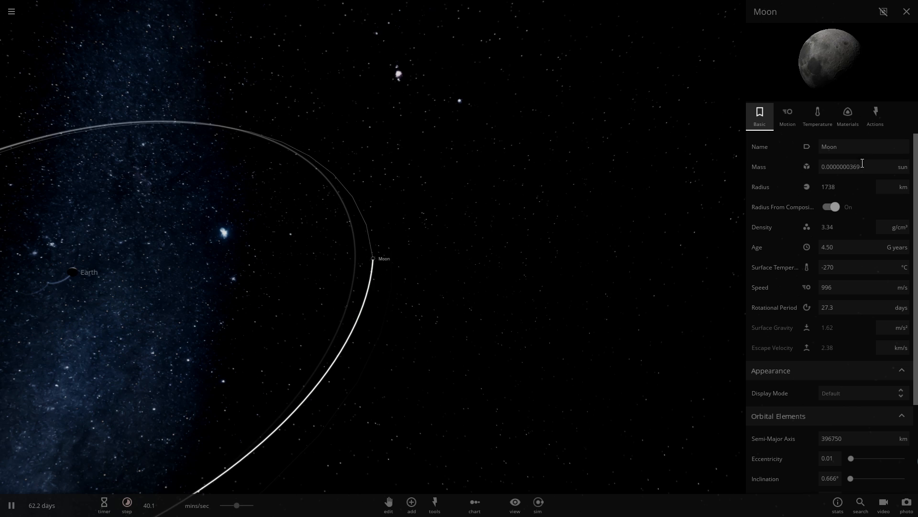
left_click(847, 154)
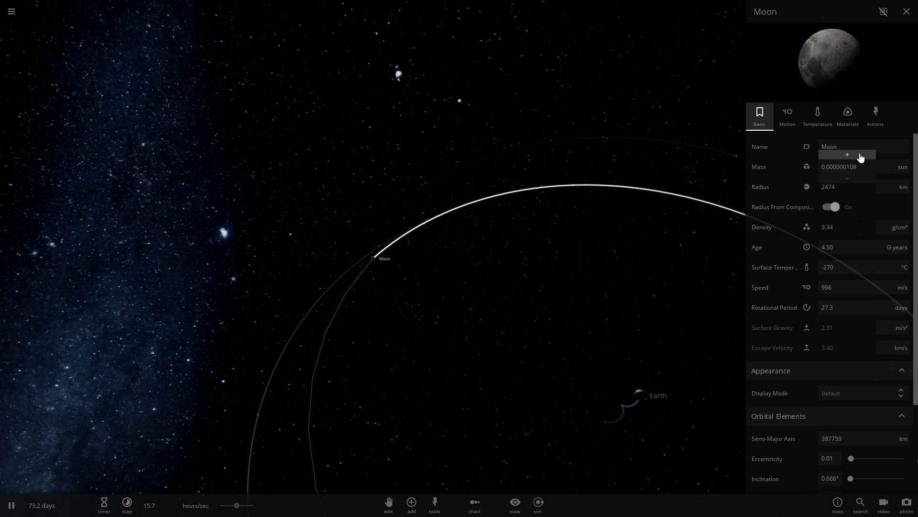
left_click(847, 154)
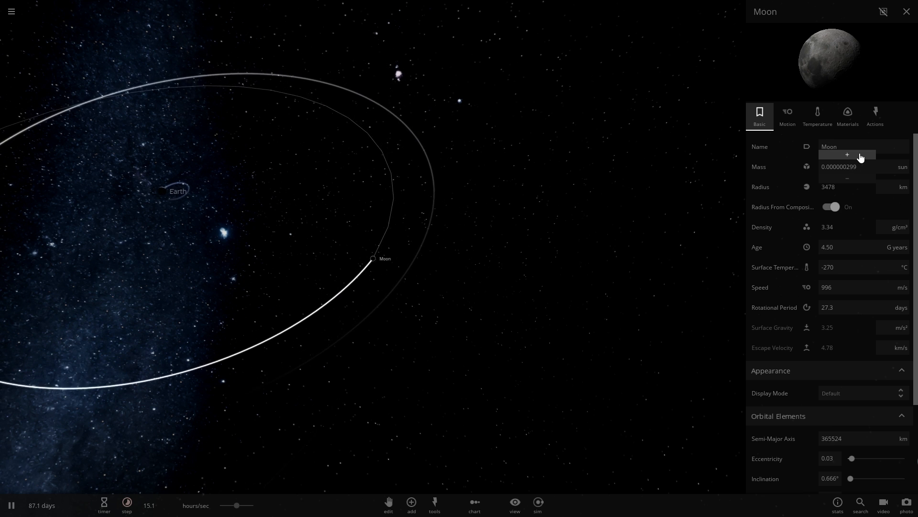
left_click(902, 166)
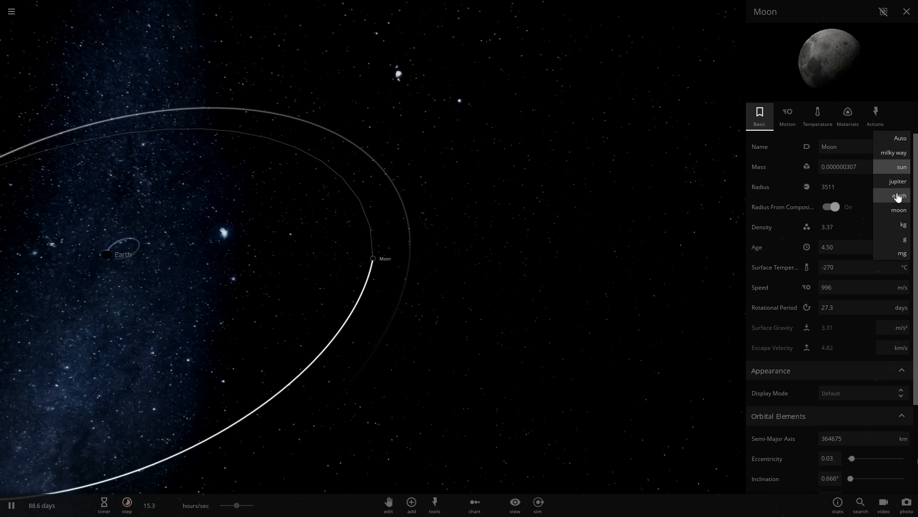
left_click(900, 196)
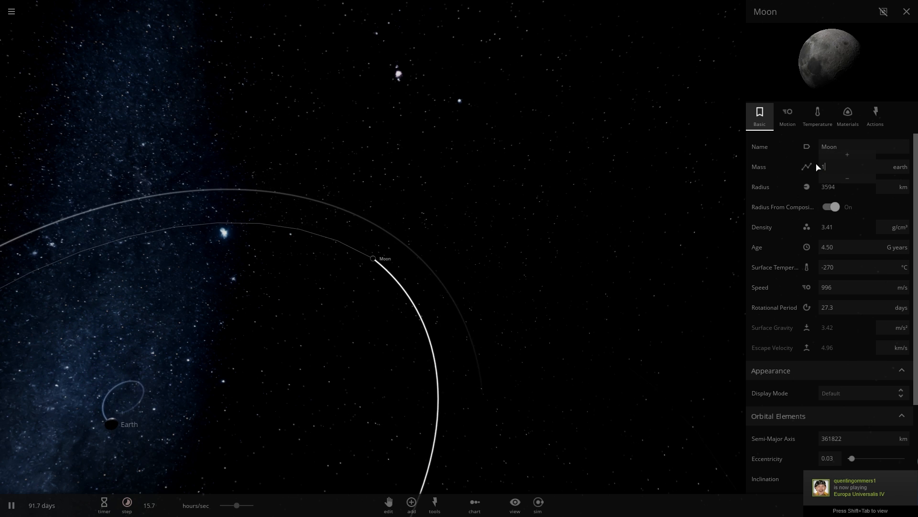
Step: Set the Moon's mass to 12.1 Earth masses so it glows molten at 785 °C
type("1.00")
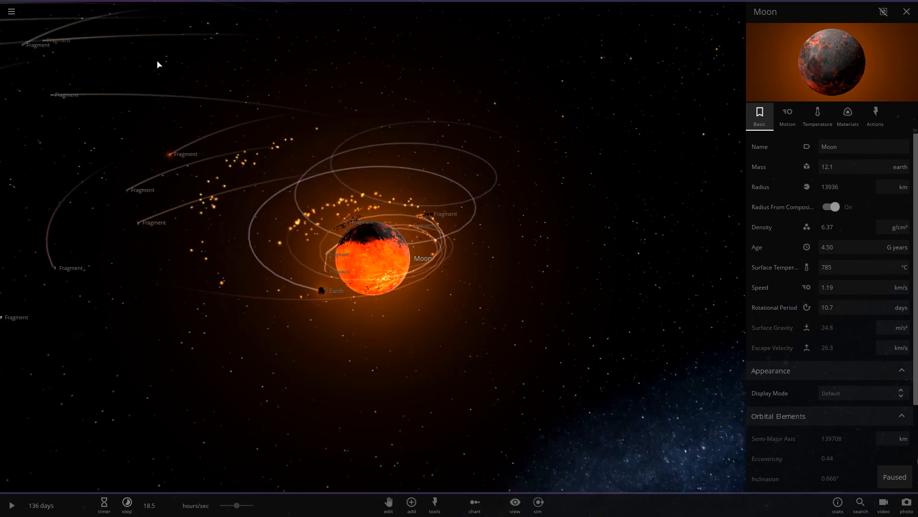
Step: Start a new simulation and add Earth with its Moon
left_click(11, 11)
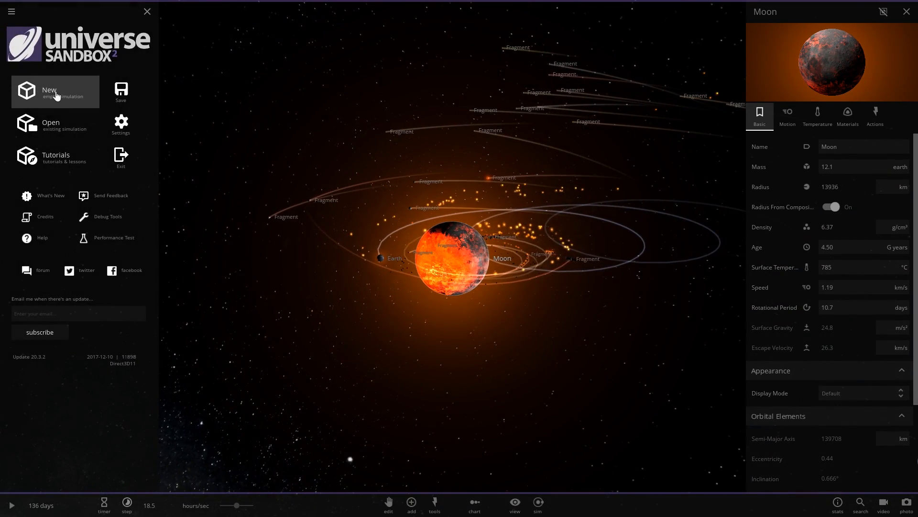
left_click(55, 92)
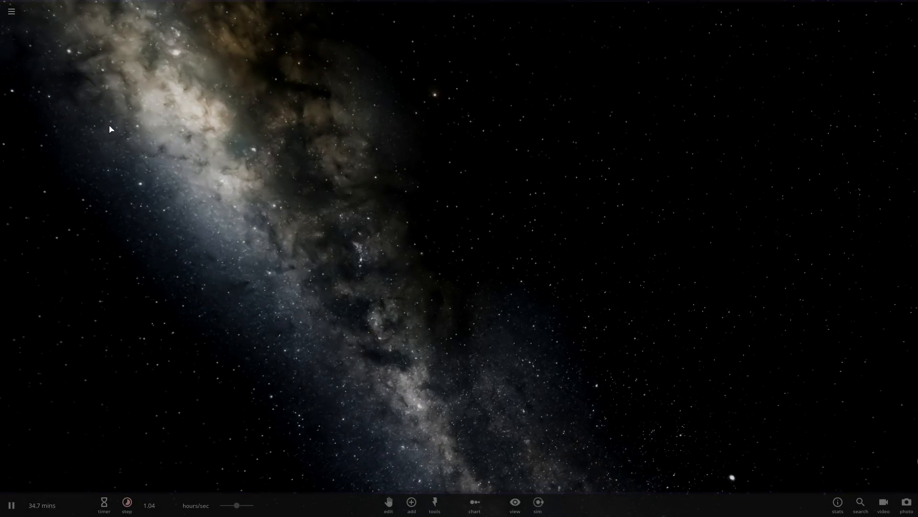
left_click(411, 516)
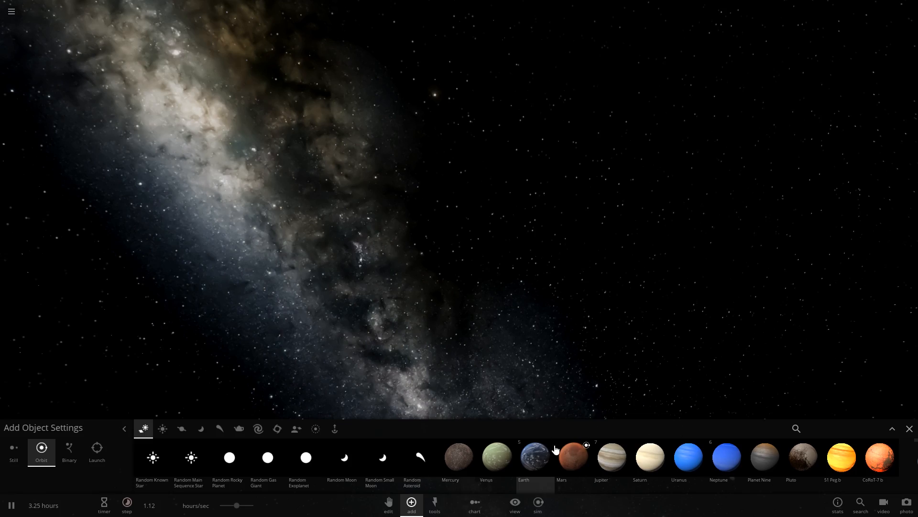
left_click(525, 456)
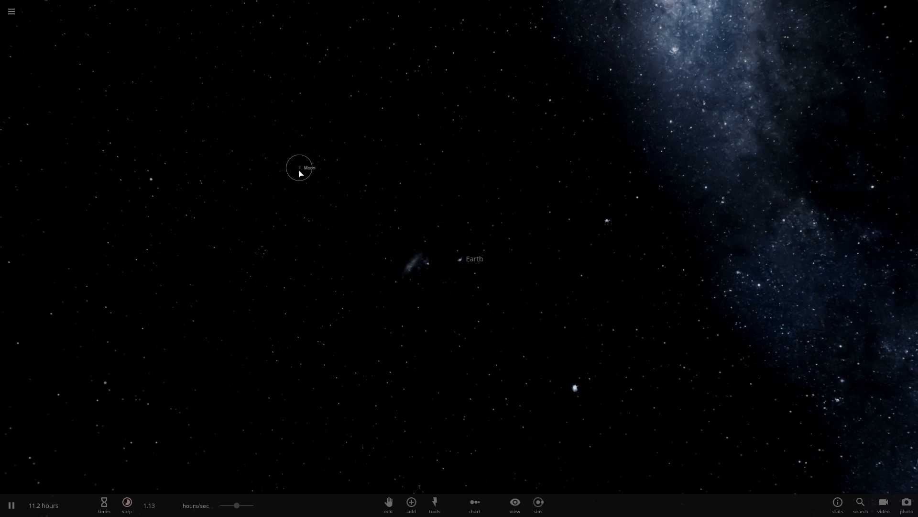
Step: Review the Moon's properties, then close its panel
left_click(299, 168)
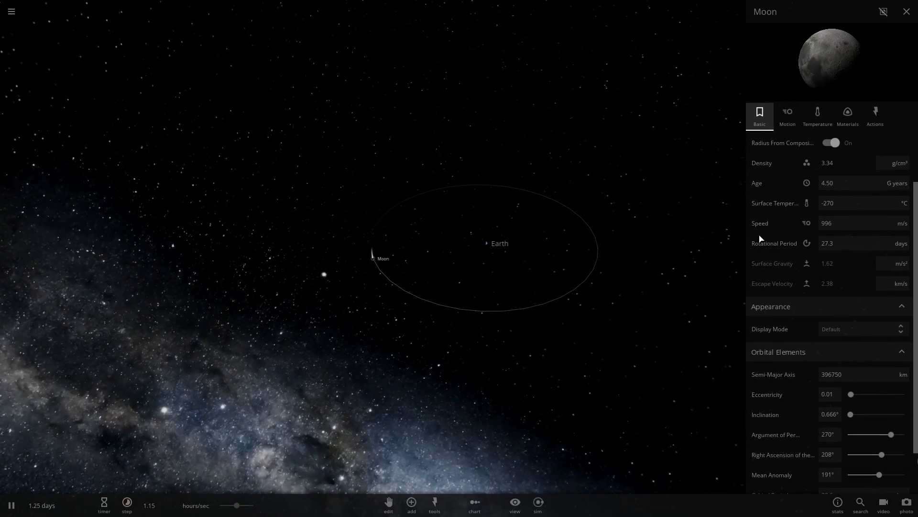
scroll("down", 3)
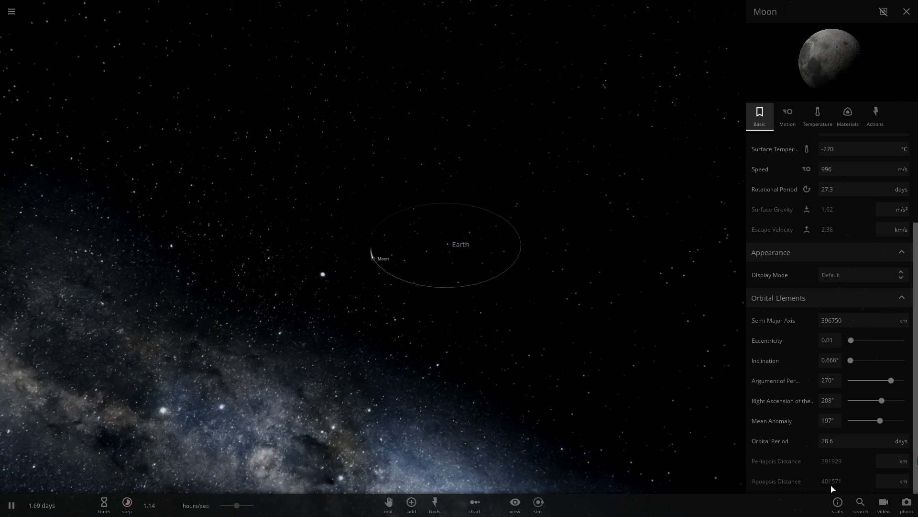
mouse_move(843, 486)
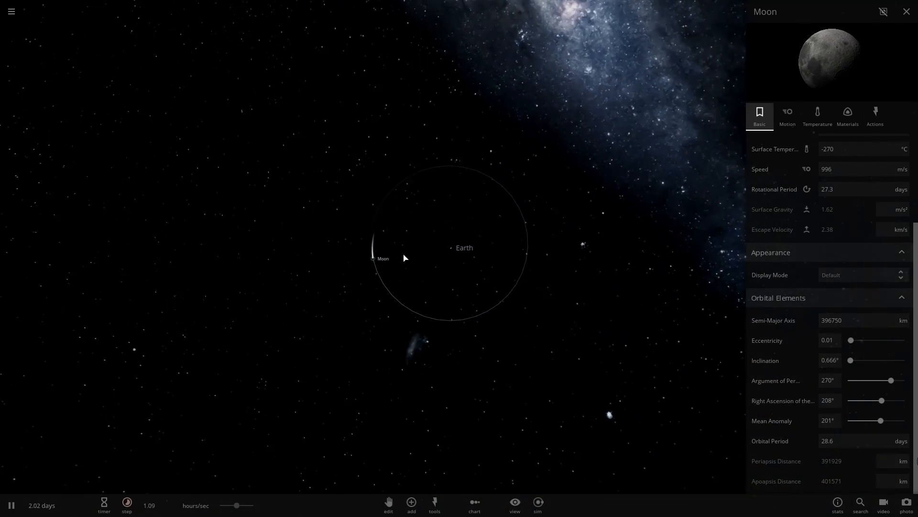
left_click(906, 12)
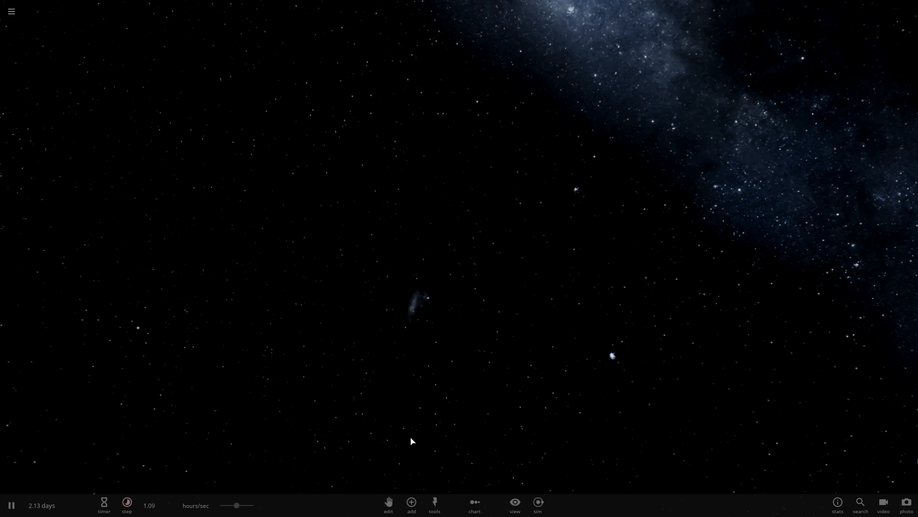
Step: Switch the Moon's mass to Jupiter units and raise it to 81.2, igniting a star
left_click(411, 502)
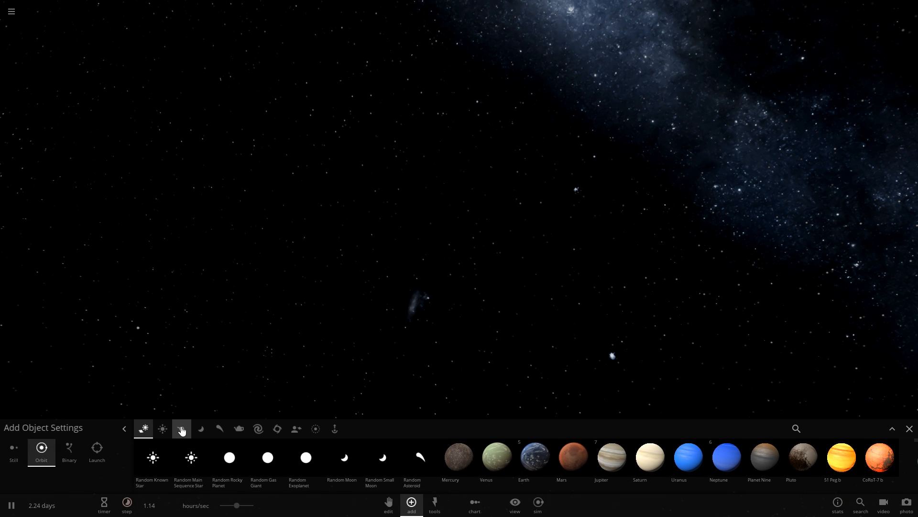
left_click(201, 428)
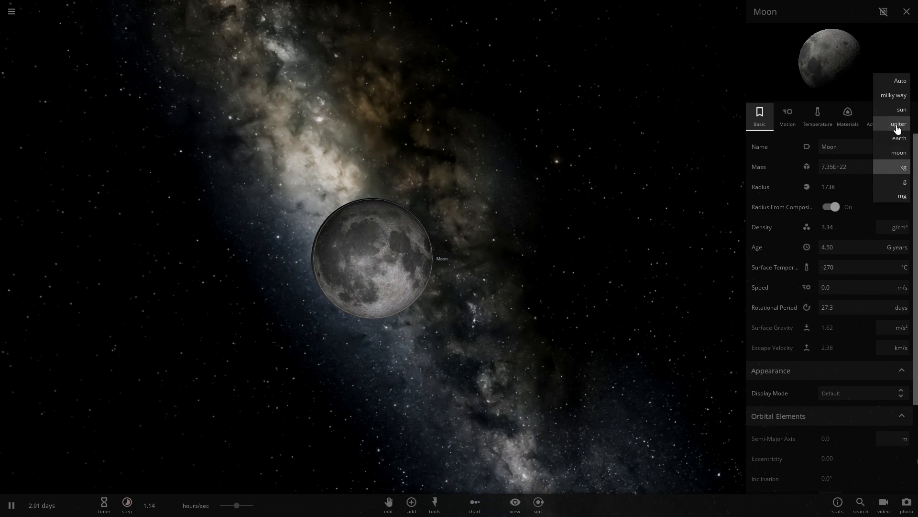
left_click(898, 124)
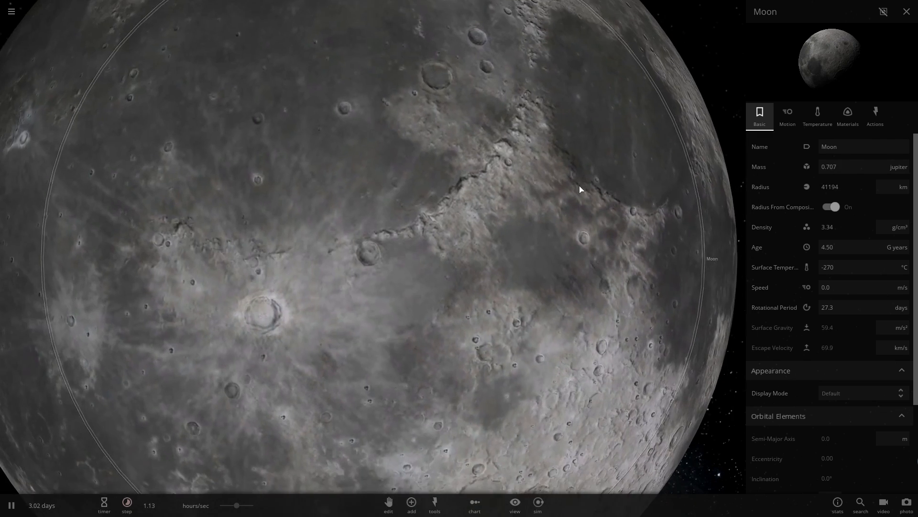
type("1.00")
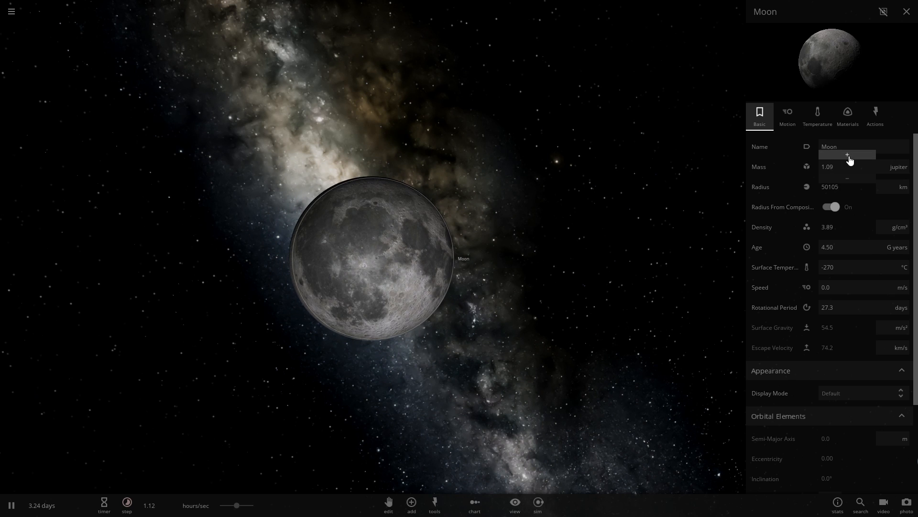
left_click(848, 154)
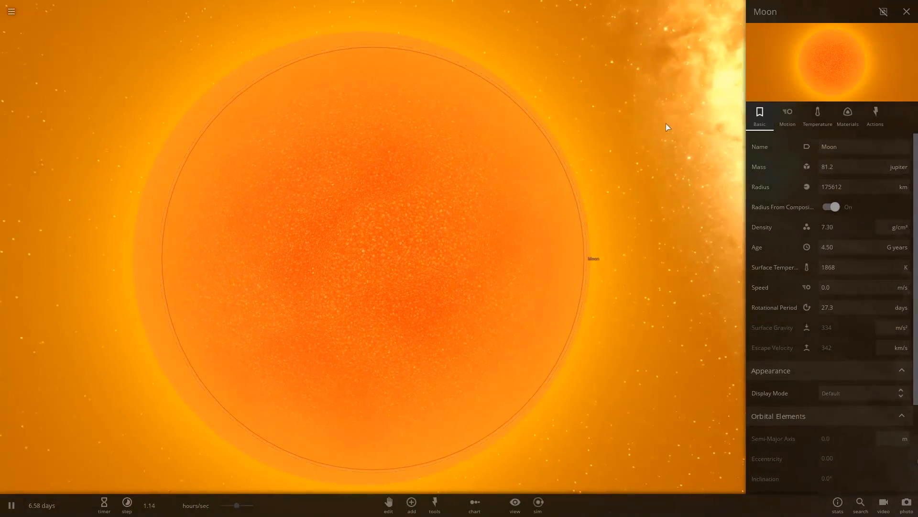
Step: Close the Moon's panel, change the simulation timestep, and bring up the Add catalogue
left_click(906, 11)
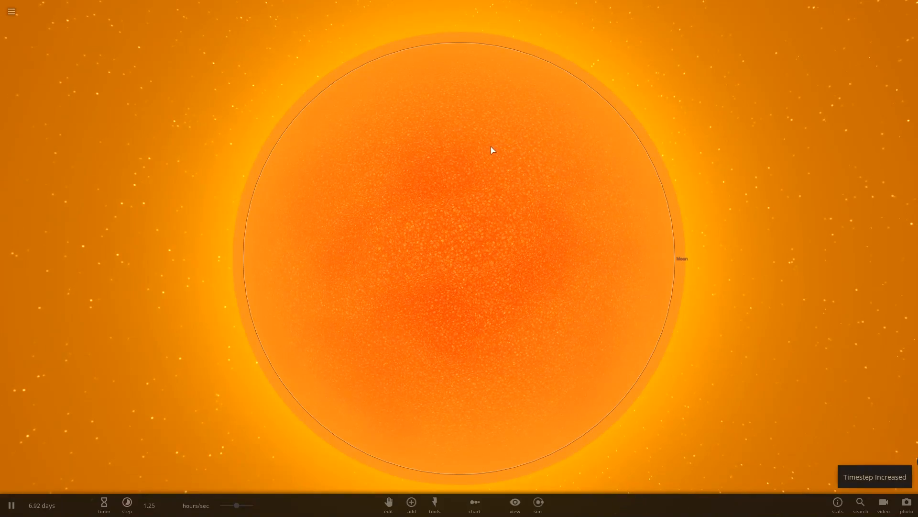
left_click(126, 502)
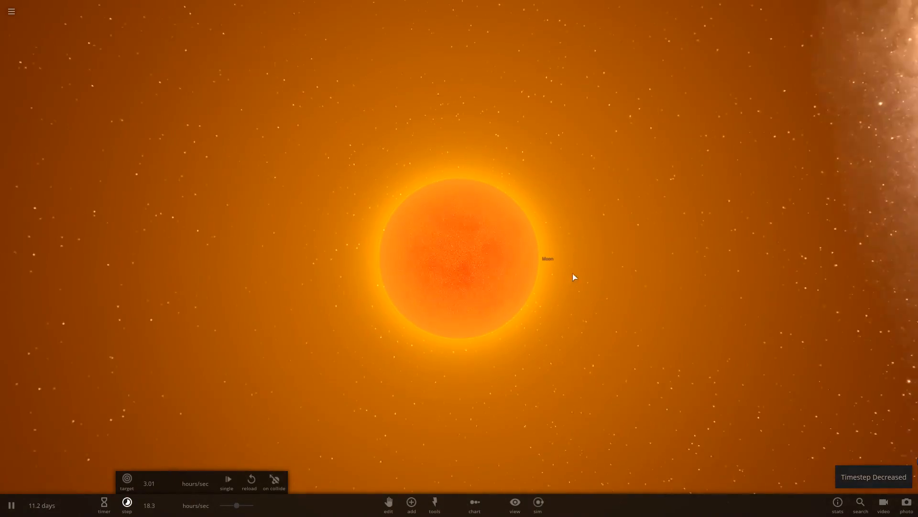
left_click(411, 503)
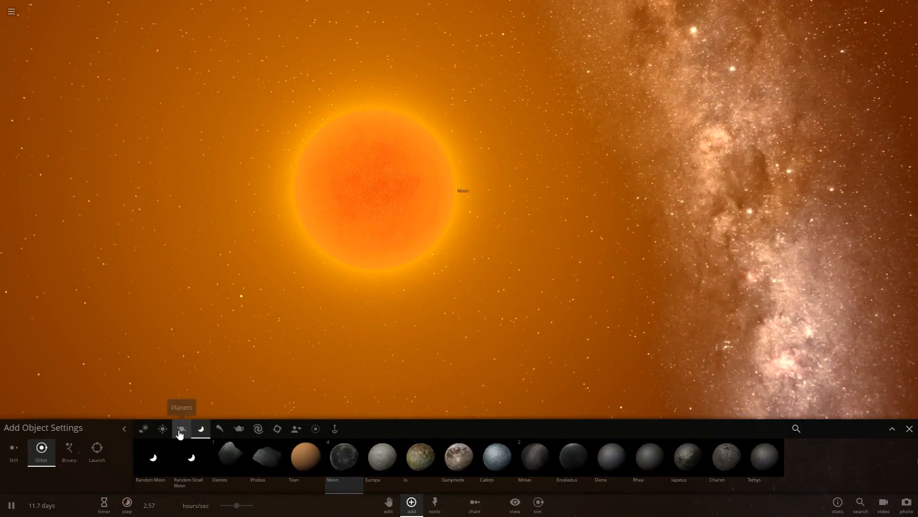
Step: Place Earth near the Moon star, run until it shatters, inspect Earth, then pause
left_click(181, 429)
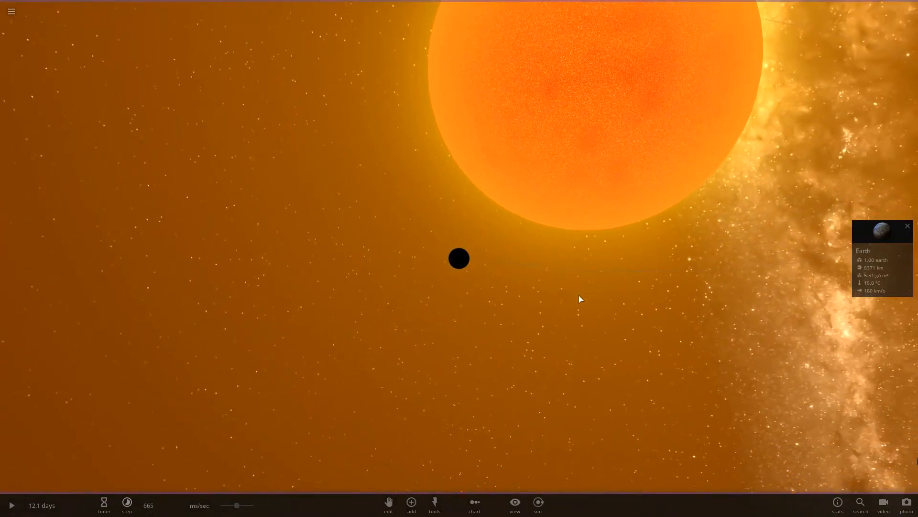
left_click(12, 505)
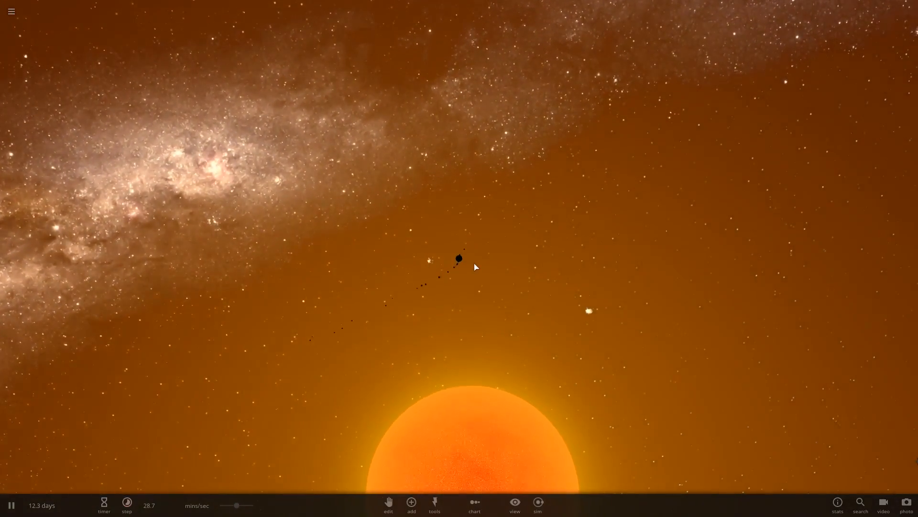
left_click(460, 257)
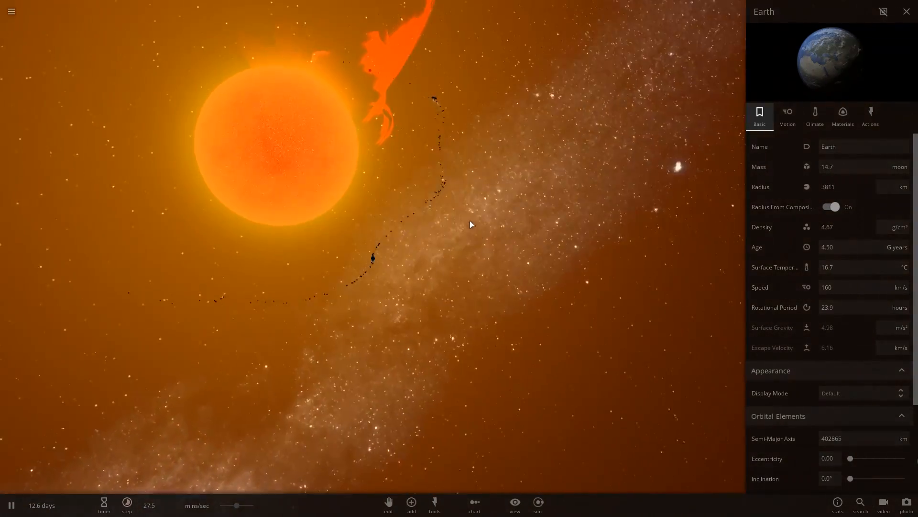
left_click(12, 504)
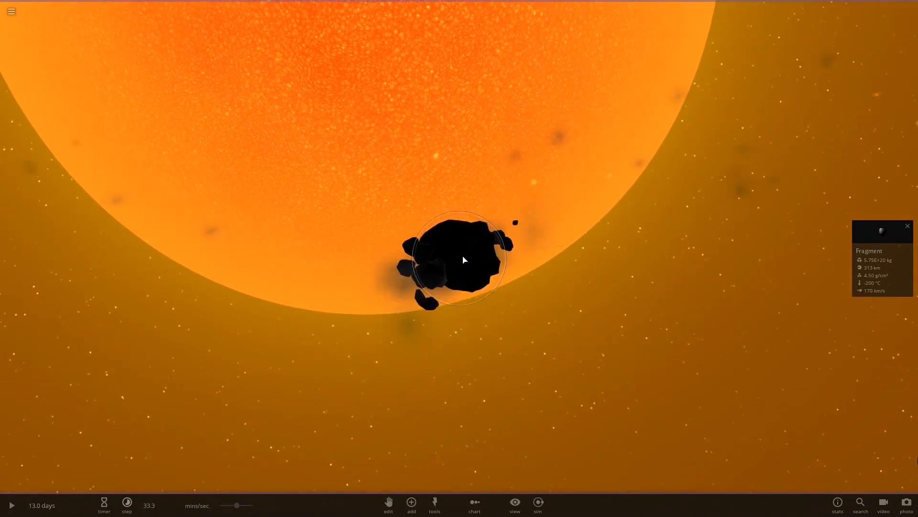
left_click(13, 505)
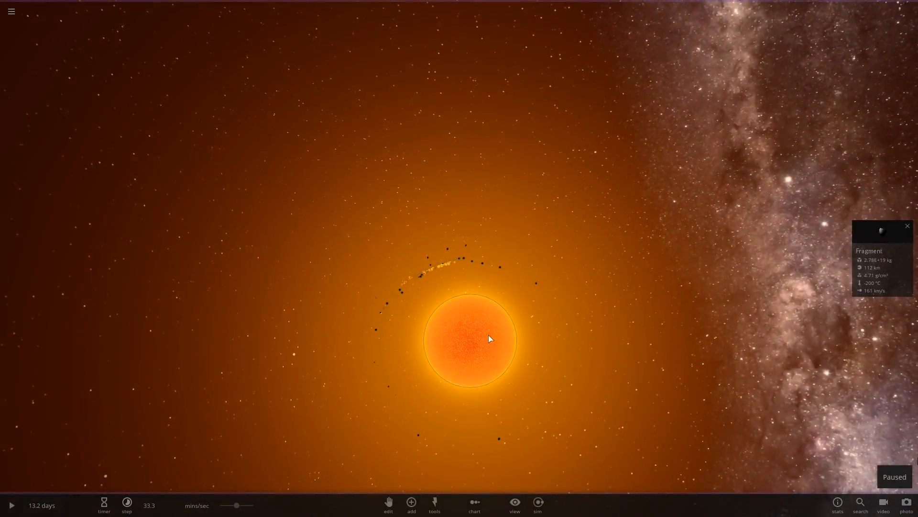
Step: Check the Moon star's available actions, then go to the main menu
left_click(490, 340)
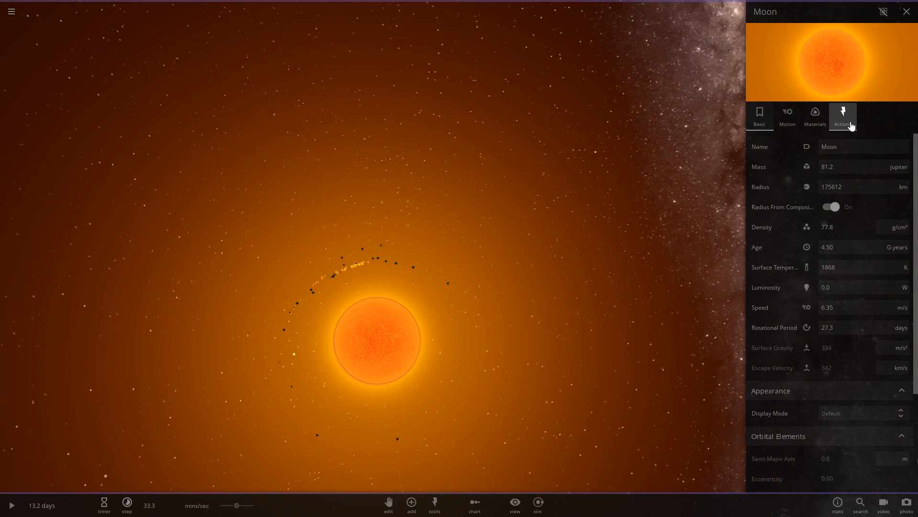
left_click(843, 116)
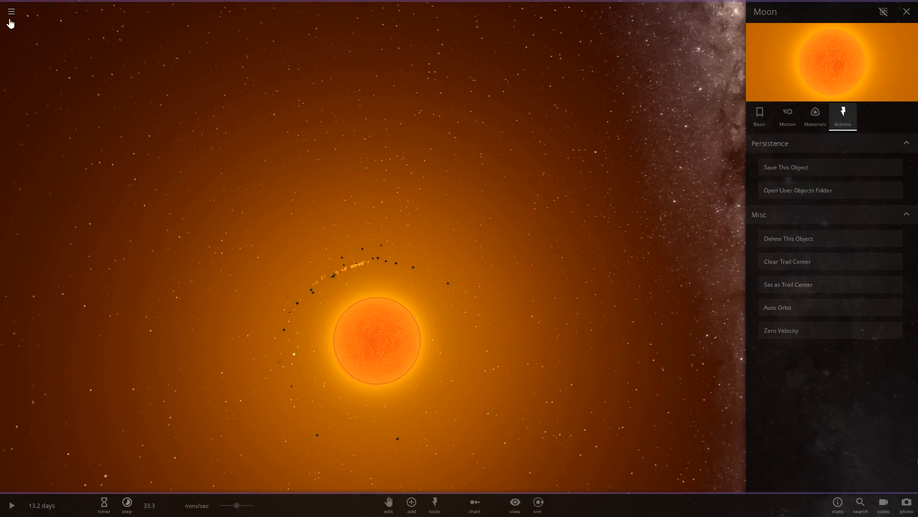
left_click(906, 12)
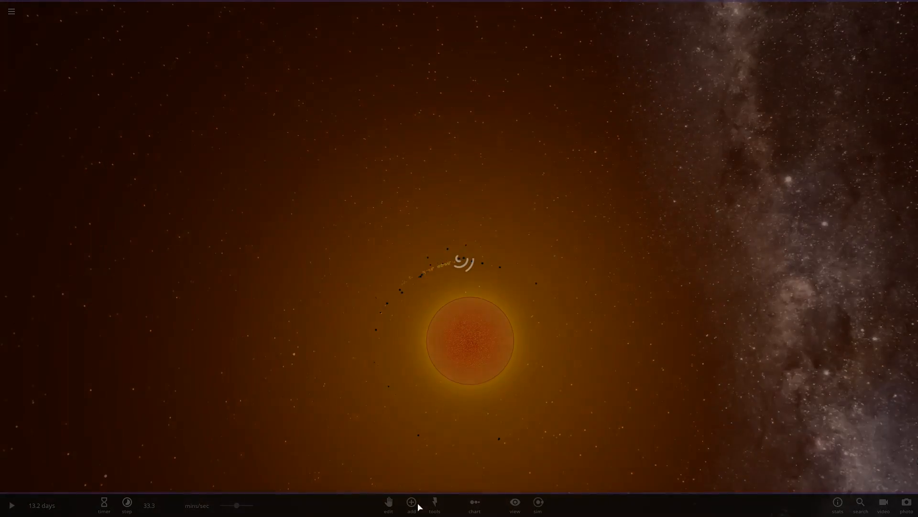
Step: Browse the Add catalogue categories to pick Earth from Planets for orbit placement
left_click(410, 501)
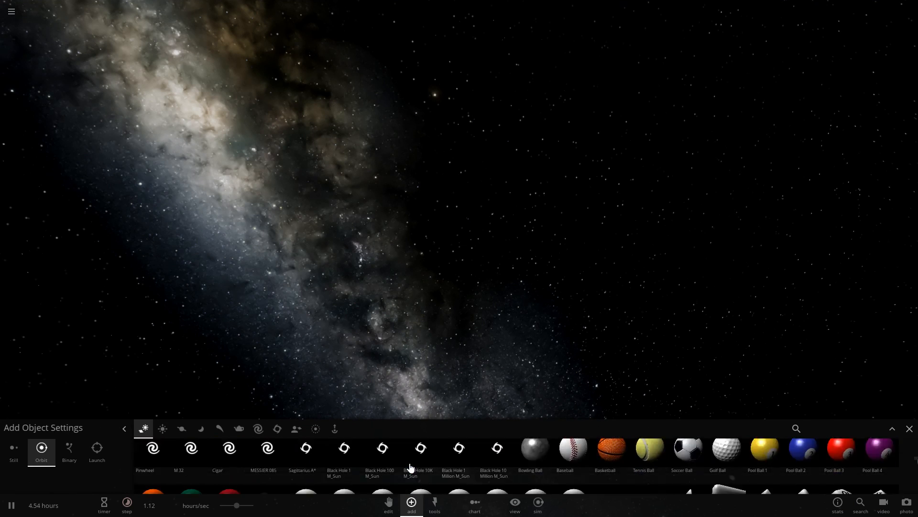
left_click(296, 429)
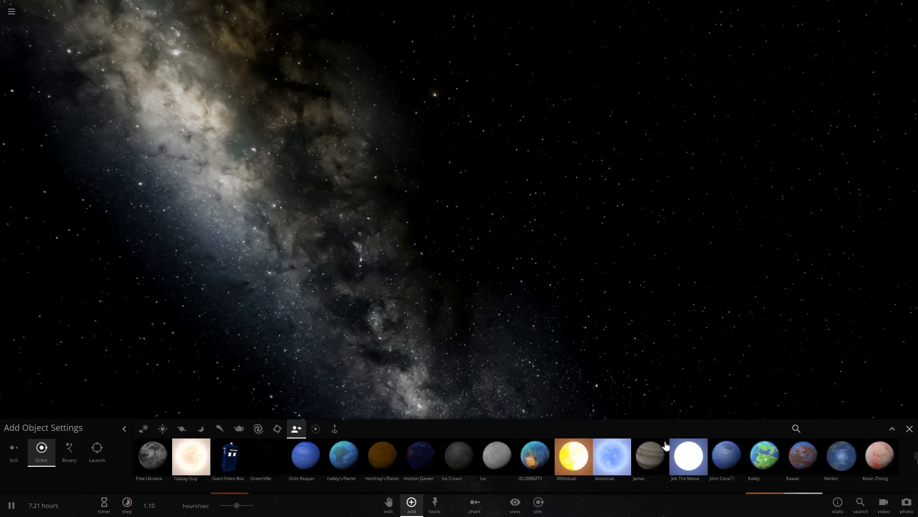
scroll("right", 3)
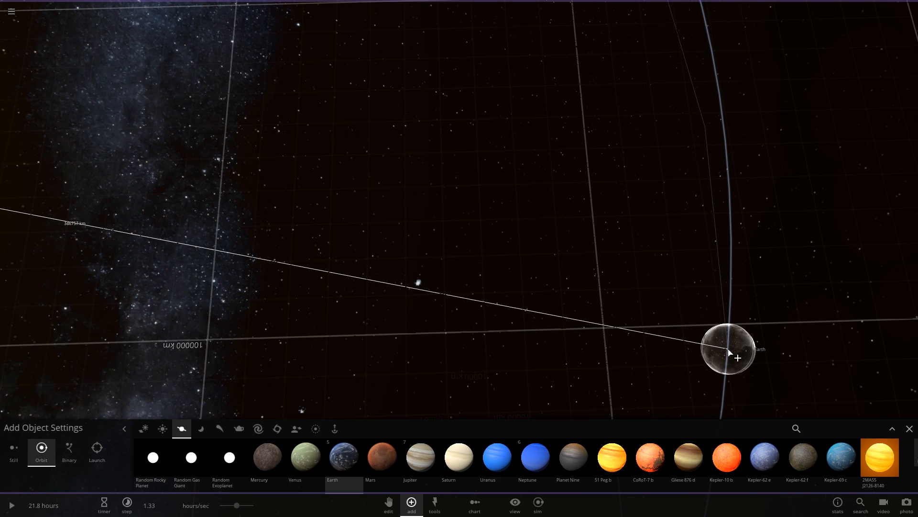
Step: Place a new Earth near the orange Moon star
left_click_drag(726, 352, 823, 347)
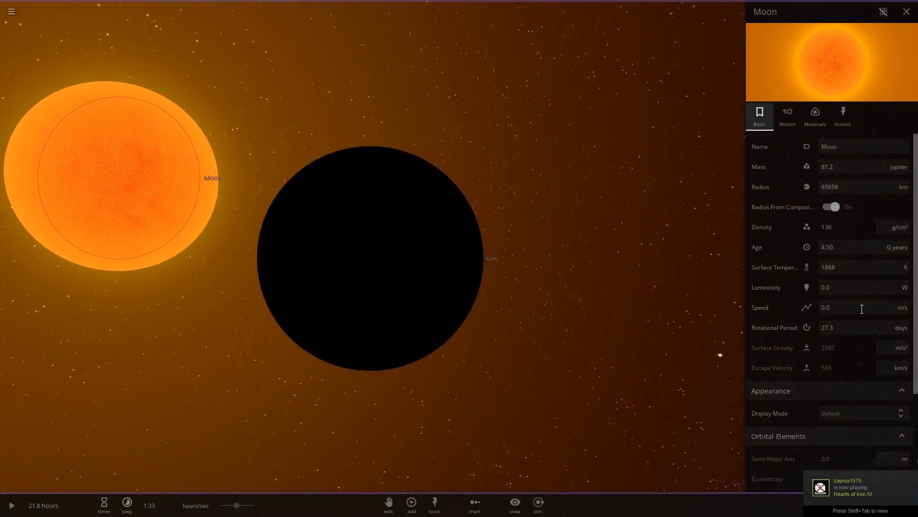
Step: Set the Moon star's luminosity to 1.00 L Sun, run the simulation, and close its panel
left_click(905, 287)
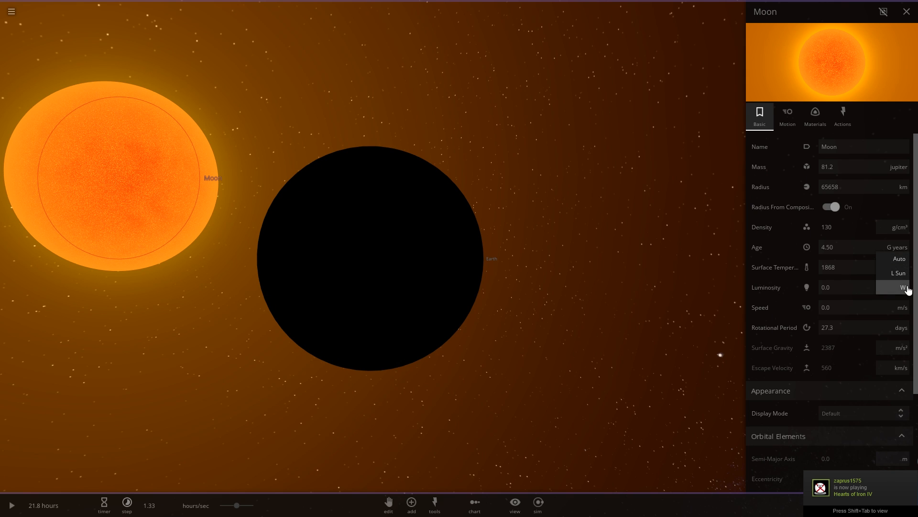
left_click(899, 273)
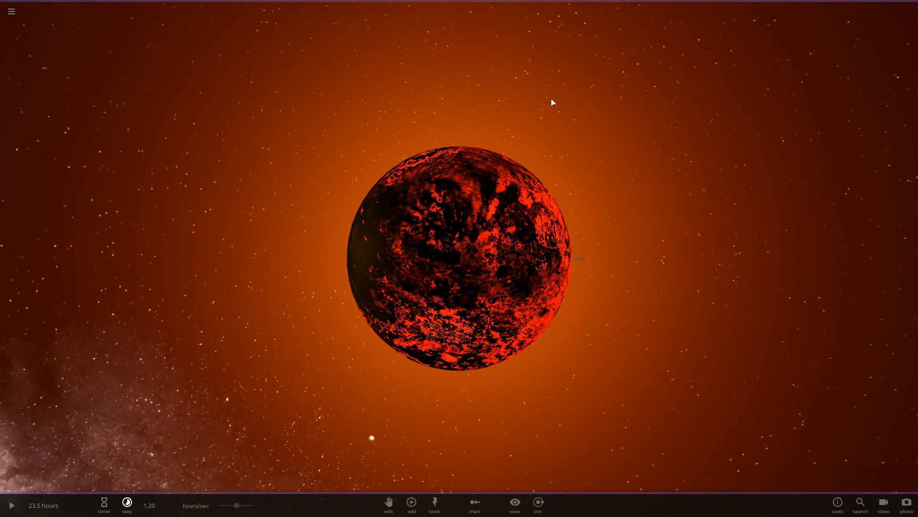
left_click(12, 505)
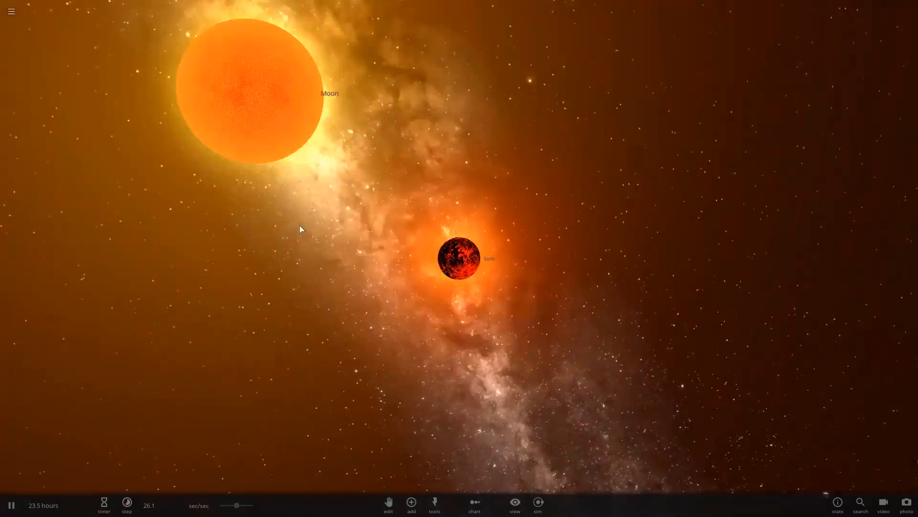
left_click(459, 268)
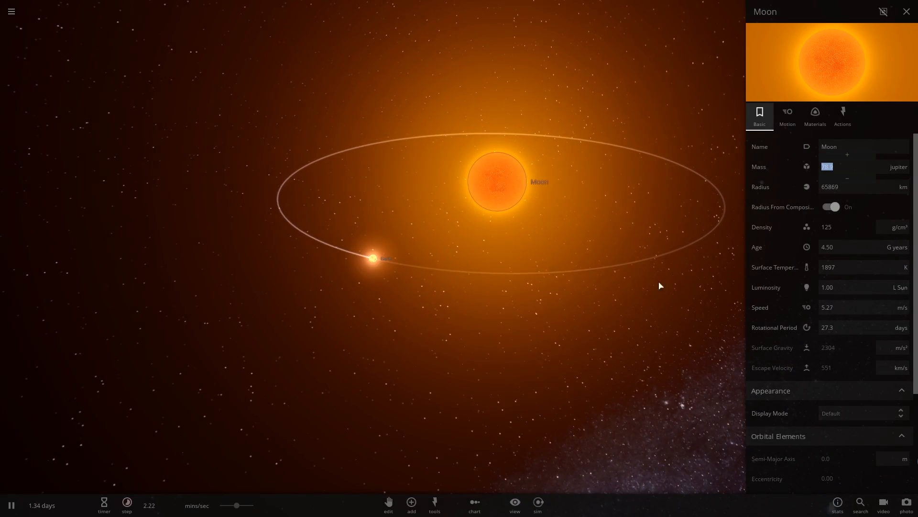
left_click(907, 11)
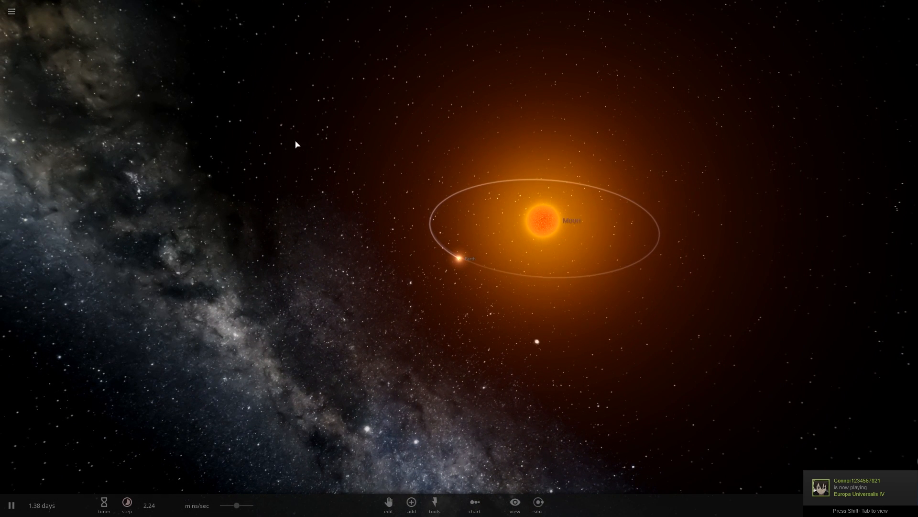
Step: Start a fresh simulation and add a Moon from the Moons catalogue
left_click(10, 10)
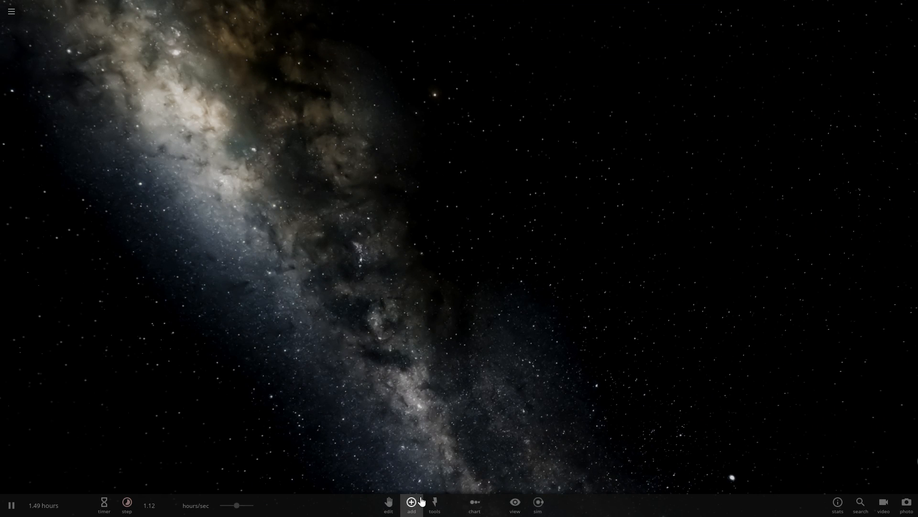
left_click(411, 515)
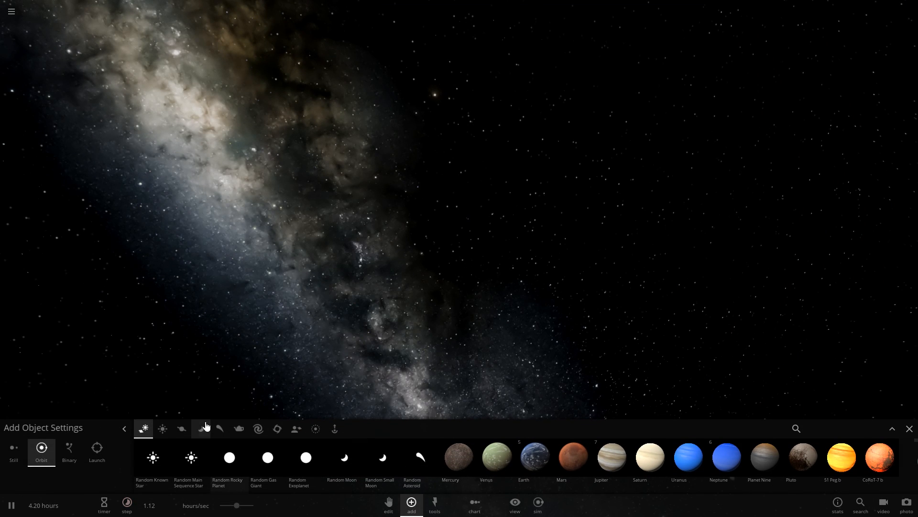
left_click(201, 429)
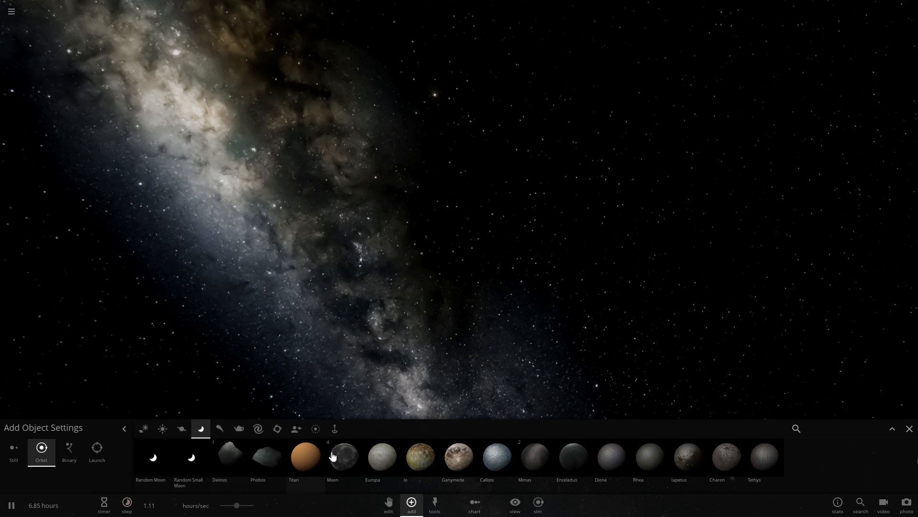
left_click(344, 457)
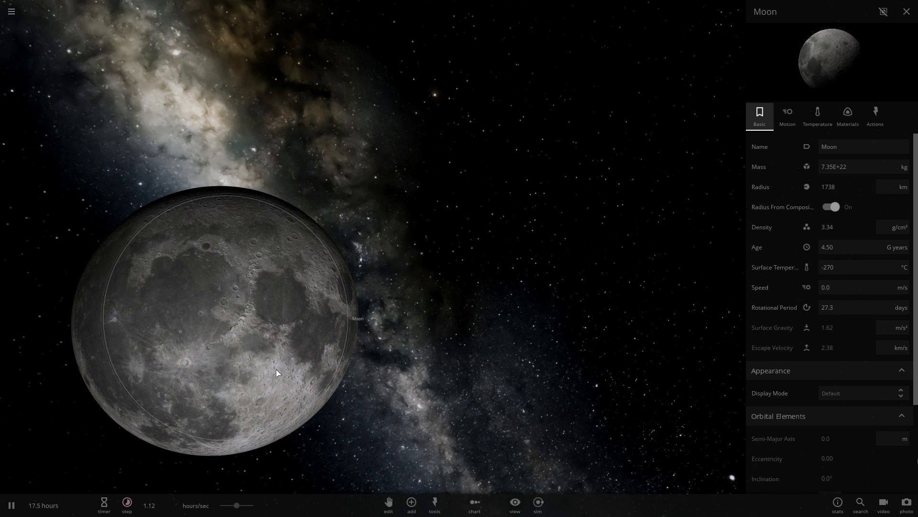
Step: Show the Moon's mass in lunar units, reading 1.000 moon
left_click(411, 515)
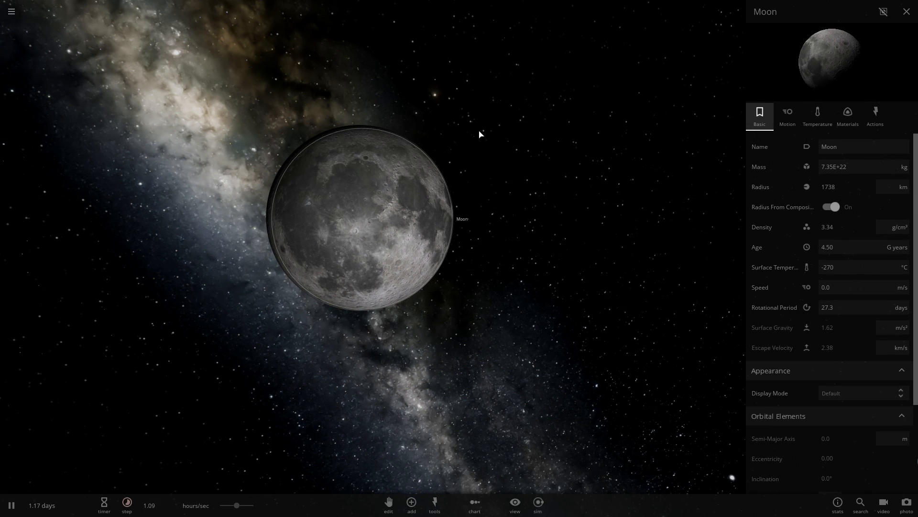
left_click(905, 166)
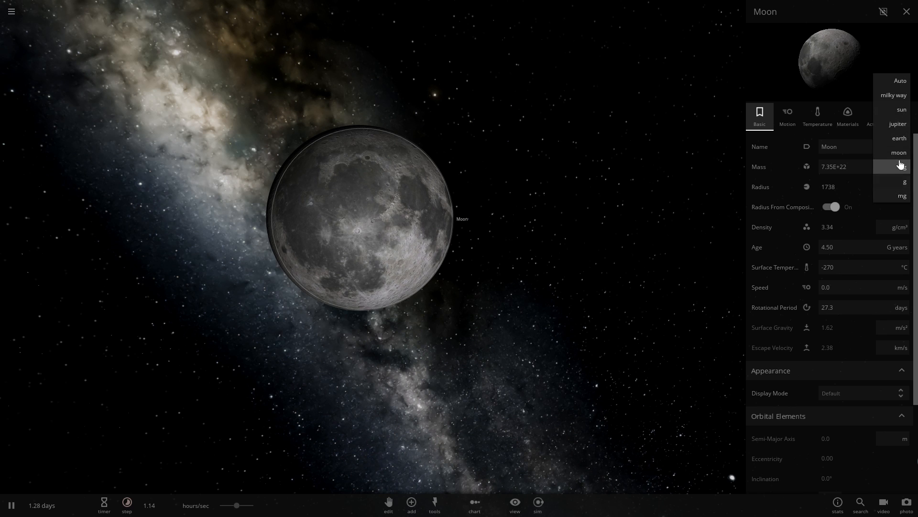
left_click(900, 152)
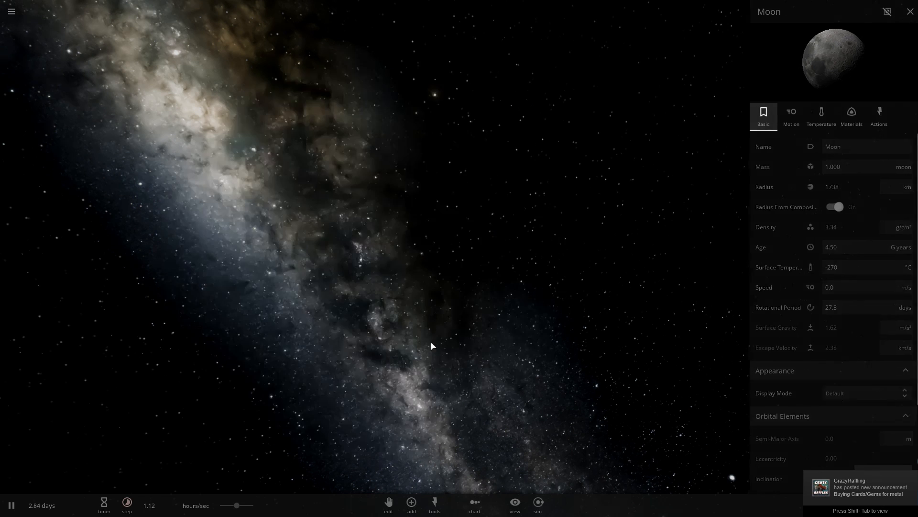
Step: Add the community MoonStar, an orange 81.2 Jupiter-mass star, and close its properties
left_click(410, 516)
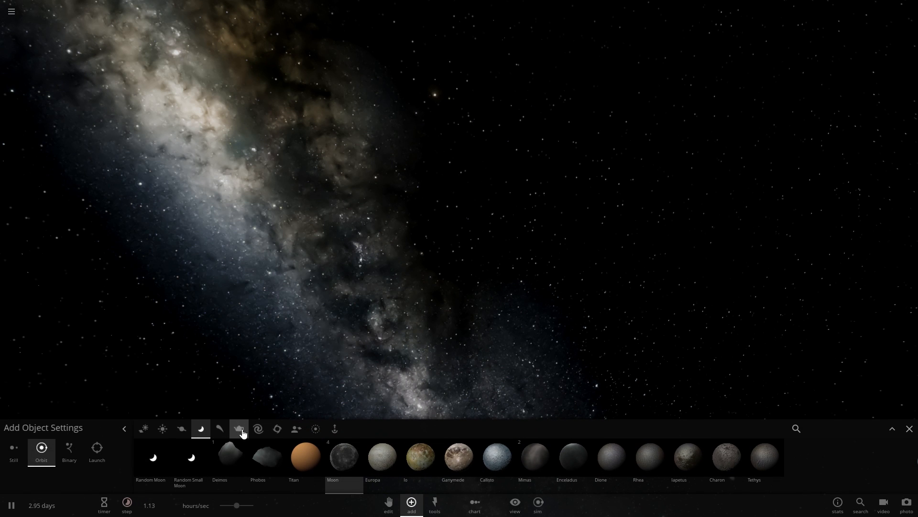
left_click(296, 429)
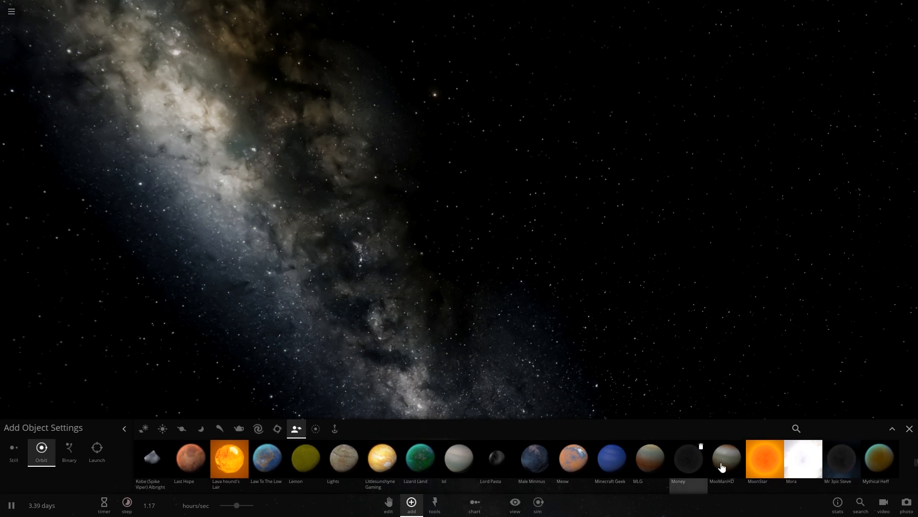
left_click(765, 458)
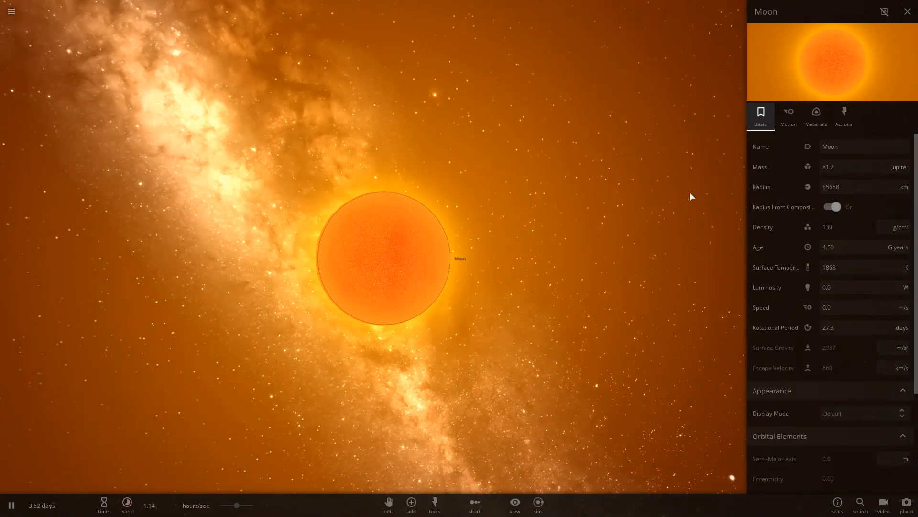
left_click(899, 166)
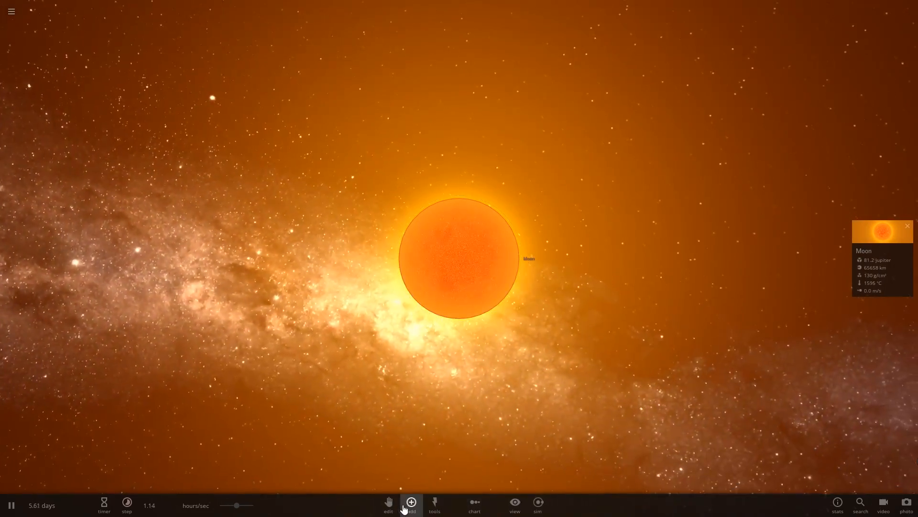
Step: Place an Earth from the Planets catalogue in orbit around the Moon star
left_click(411, 502)
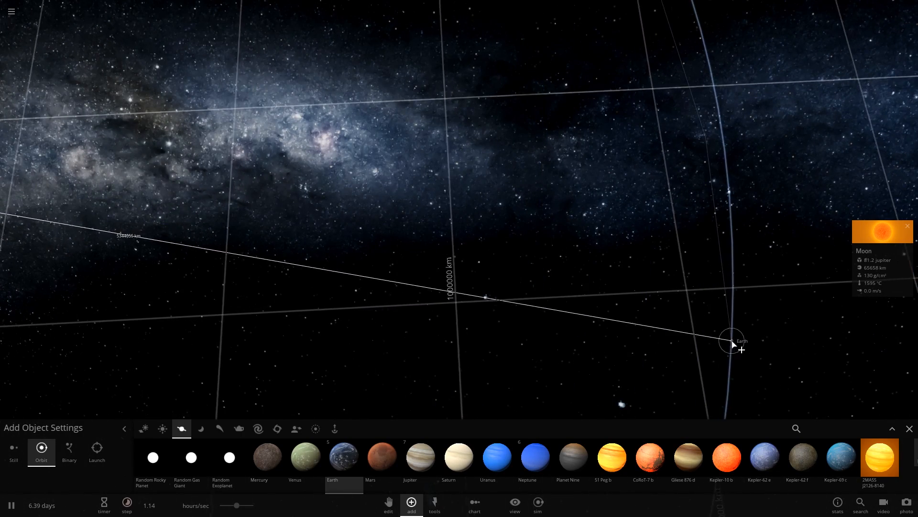
left_click_drag(732, 341, 528, 228)
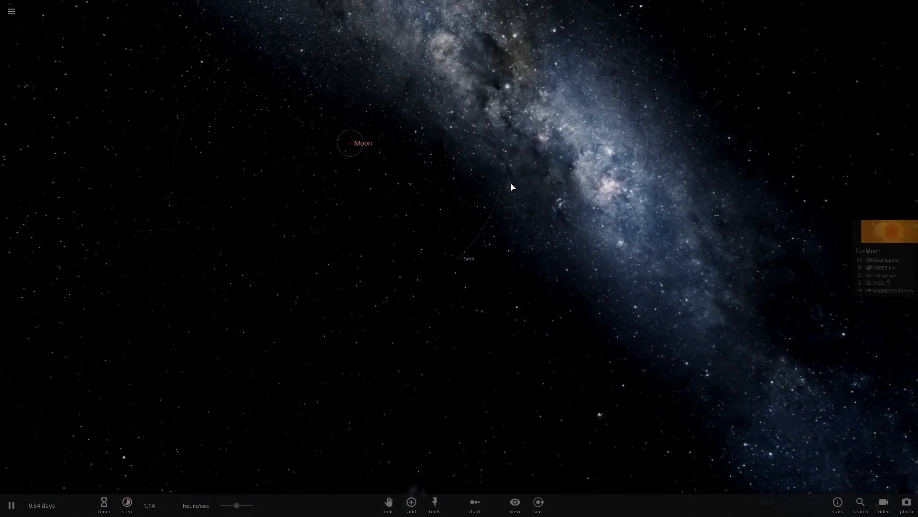
Step: Set the Moon star's luminosity to 1 L Sun
left_click(885, 250)
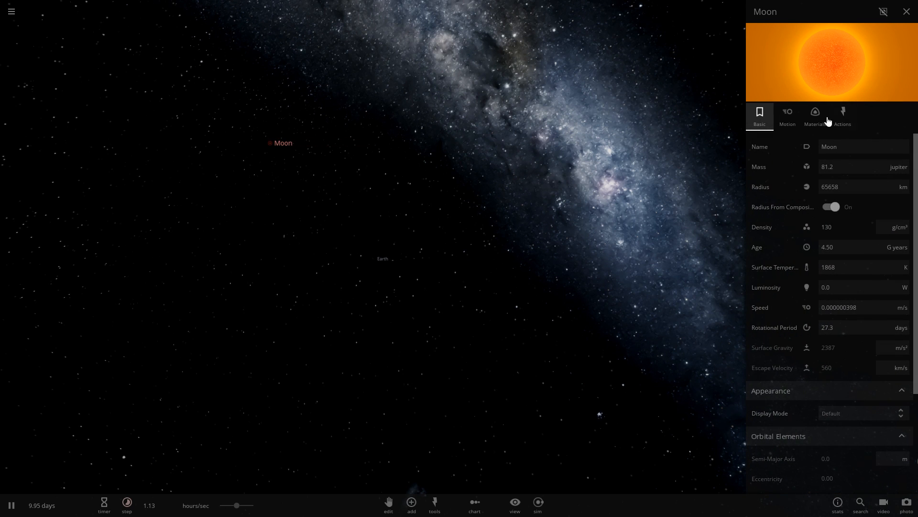
left_click(905, 267)
type("1")
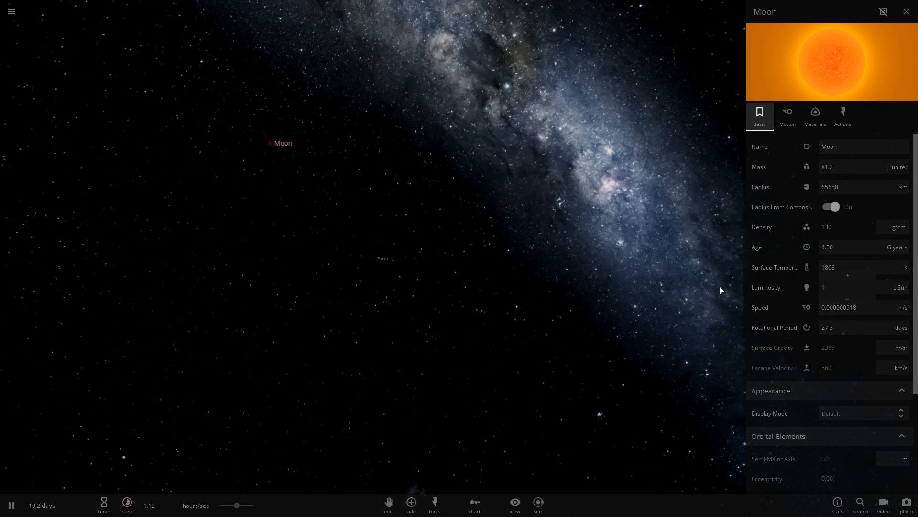
left_click(373, 259)
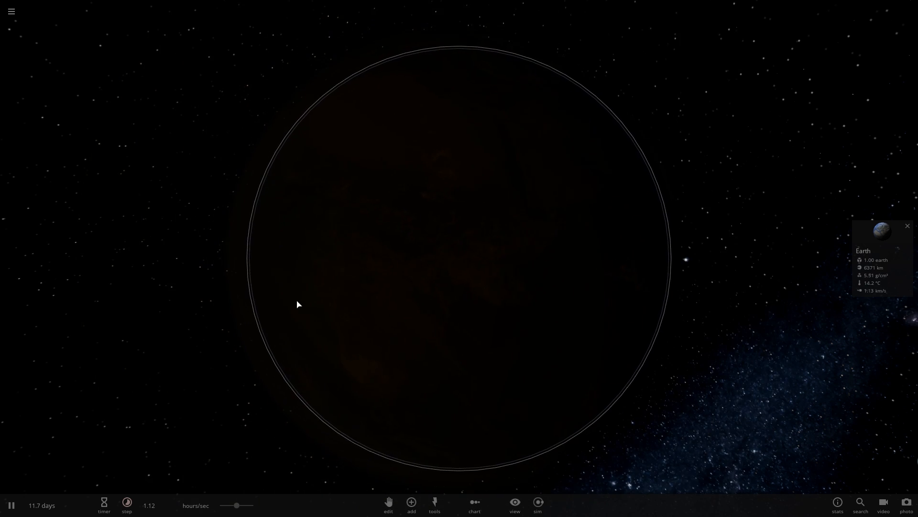
Step: Speed the timestep up to years and check Earth's temperature, now −232 °C at 53.6 AU
left_click(127, 502)
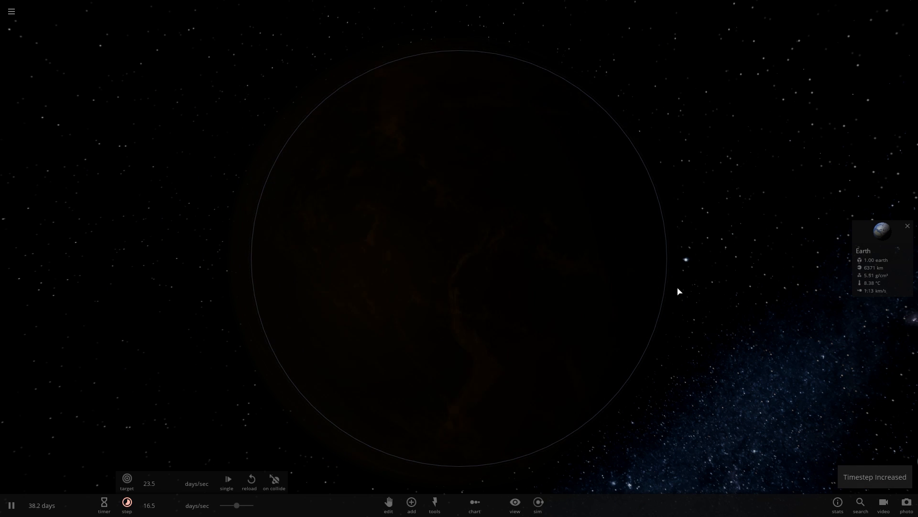
left_click(882, 252)
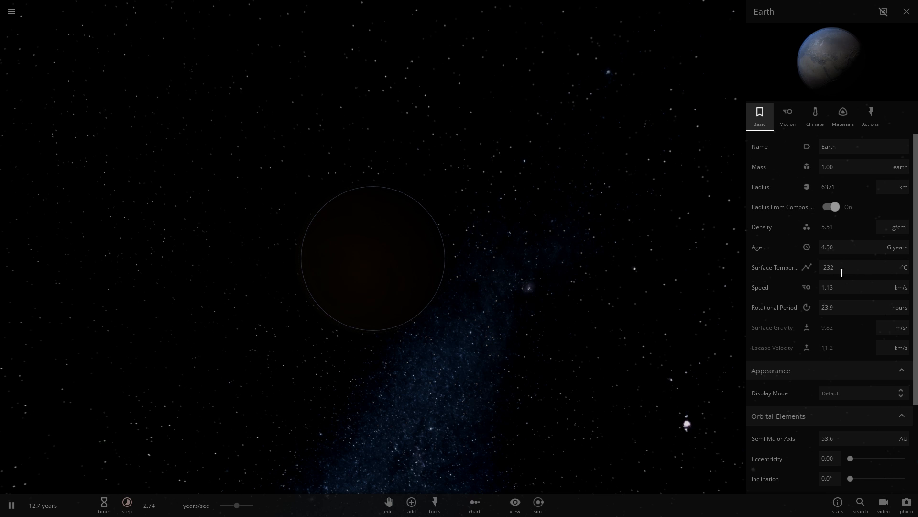
left_click(907, 11)
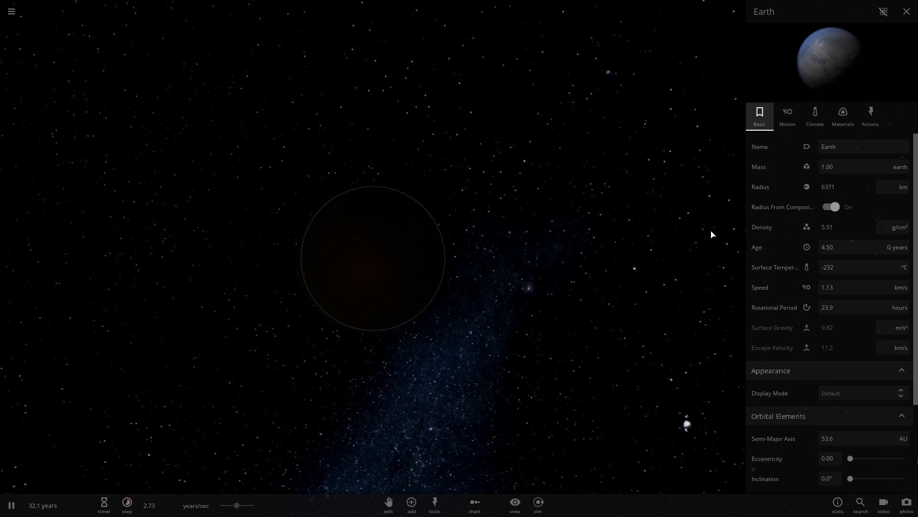
left_click(906, 12)
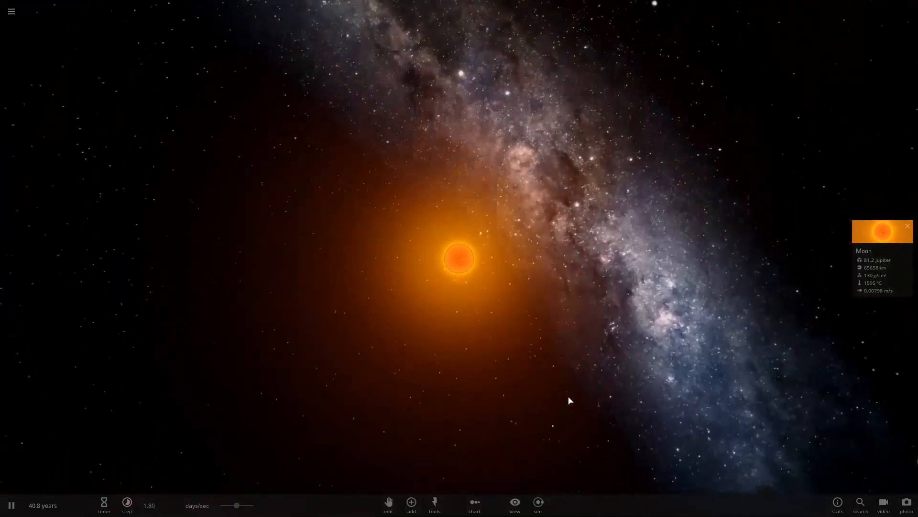
Step: Show the Moon star's habitable zone and place an Earth orbiting inside its green band
left_click(515, 504)
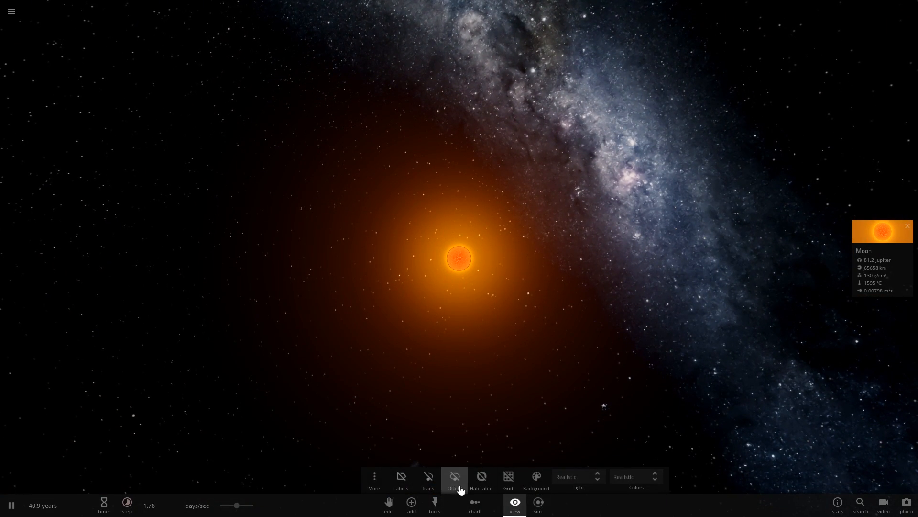
left_click(481, 476)
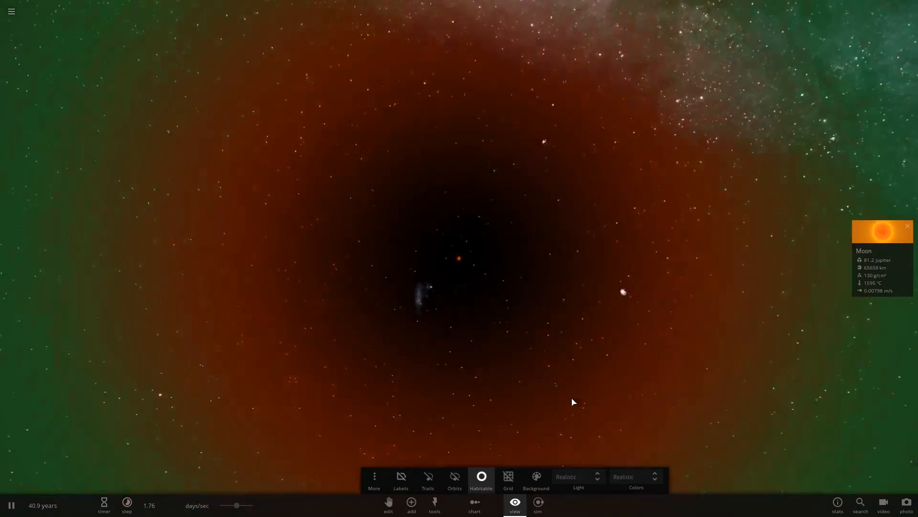
left_click(411, 504)
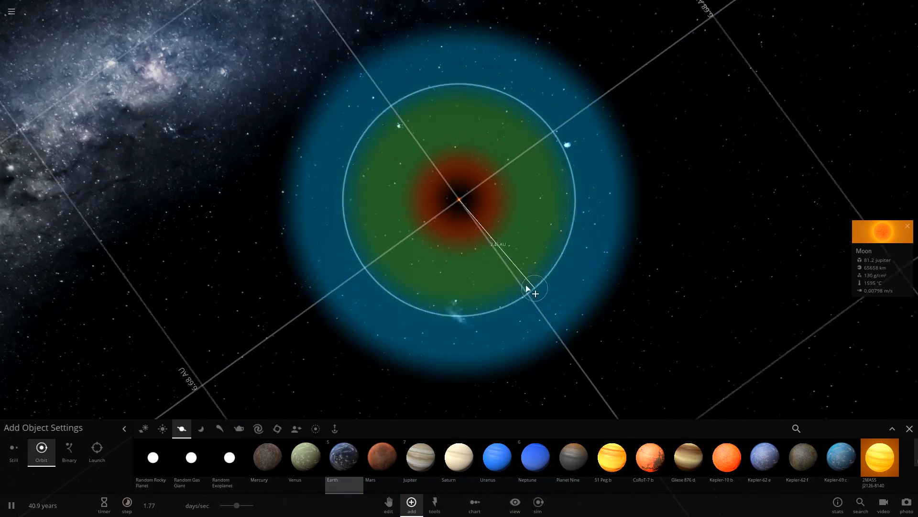
left_click_drag(534, 289, 641, 73)
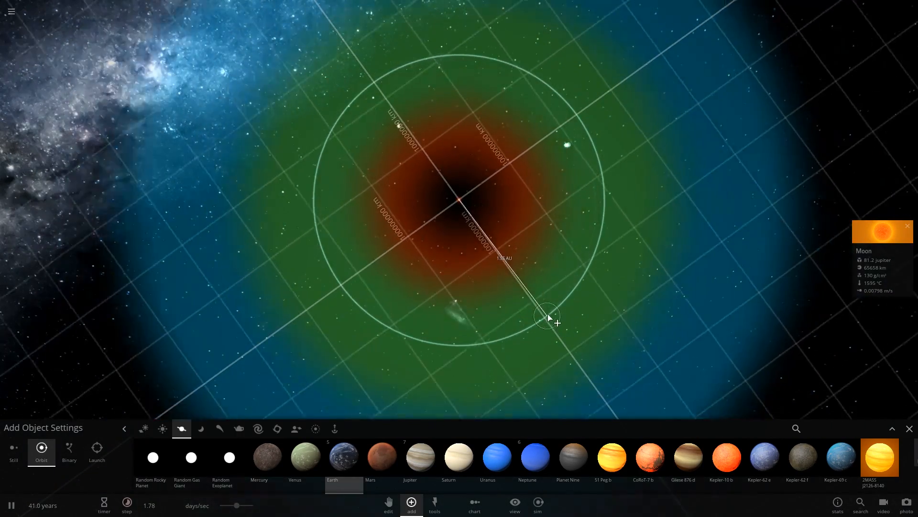
left_click_drag(550, 319, 639, 281)
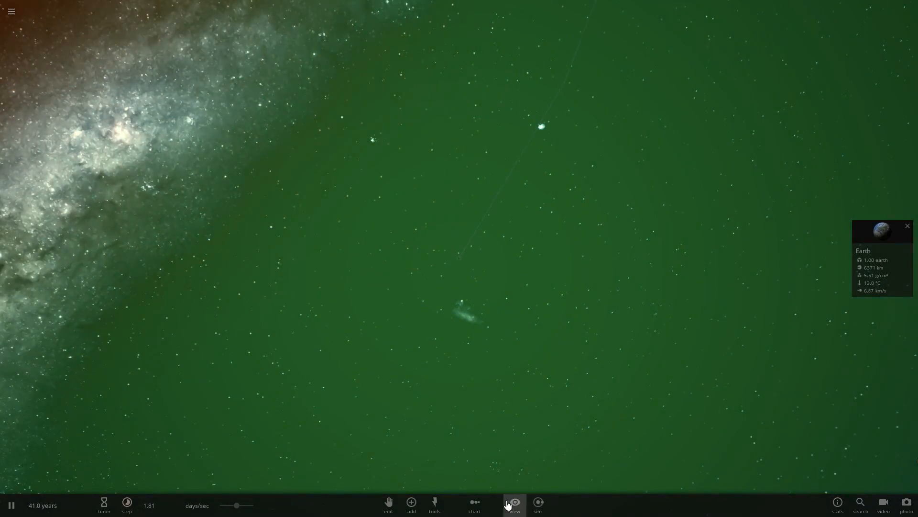
left_click(515, 503)
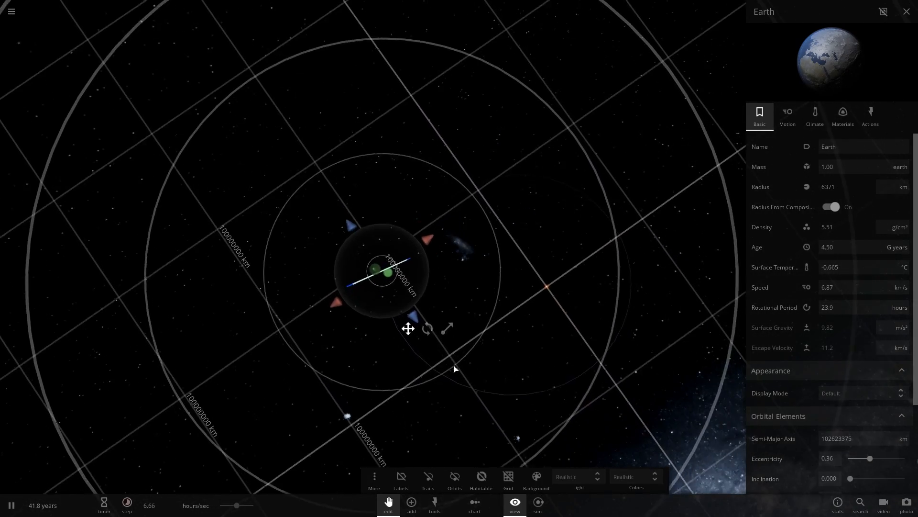
Step: Apply Auto Orbit so Earth circles the Moon star
left_click(871, 114)
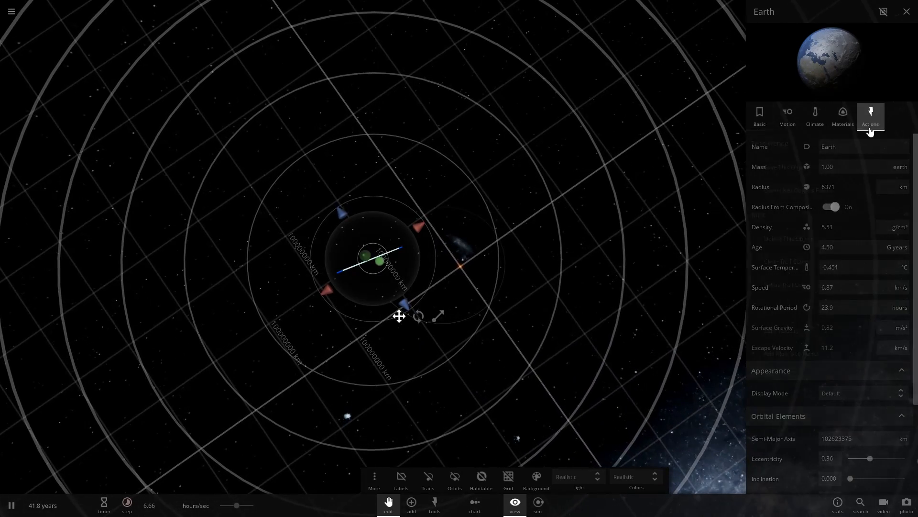
left_click(870, 115)
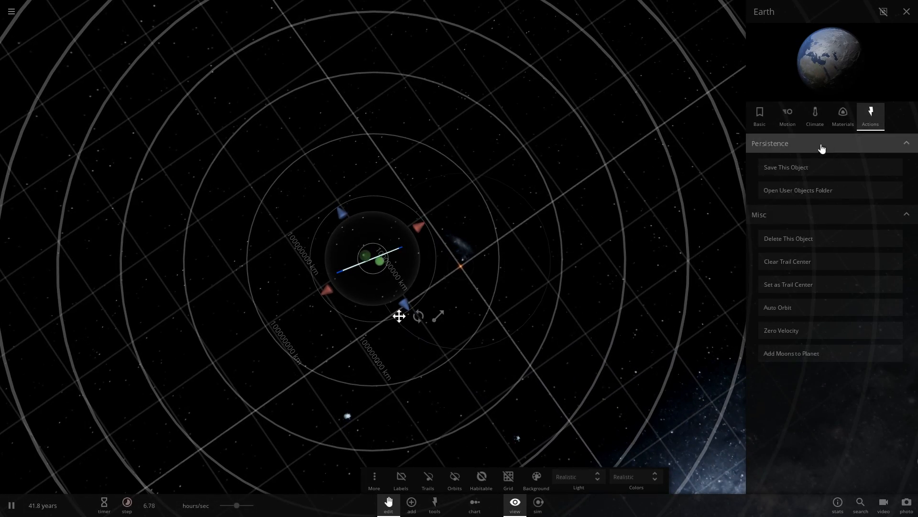
left_click(760, 115)
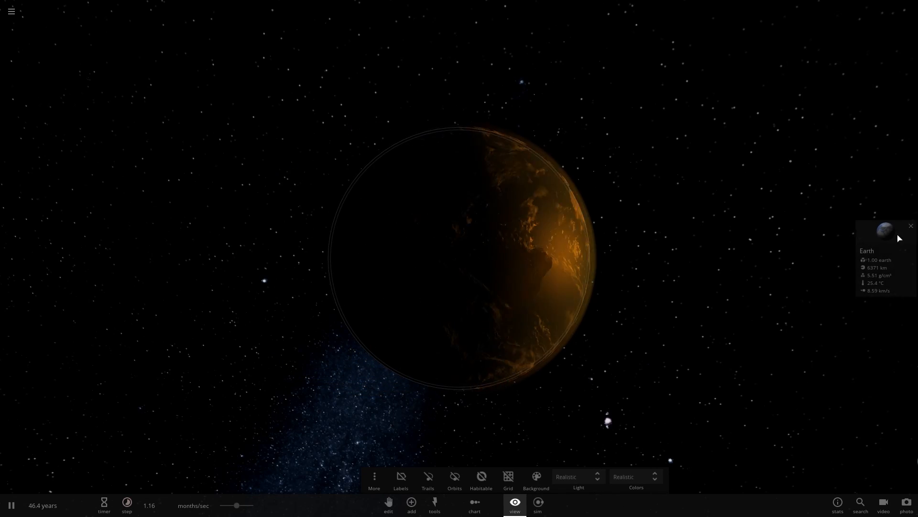
Step: Open Earth's properties and browse to its Climate settings
left_click(886, 230)
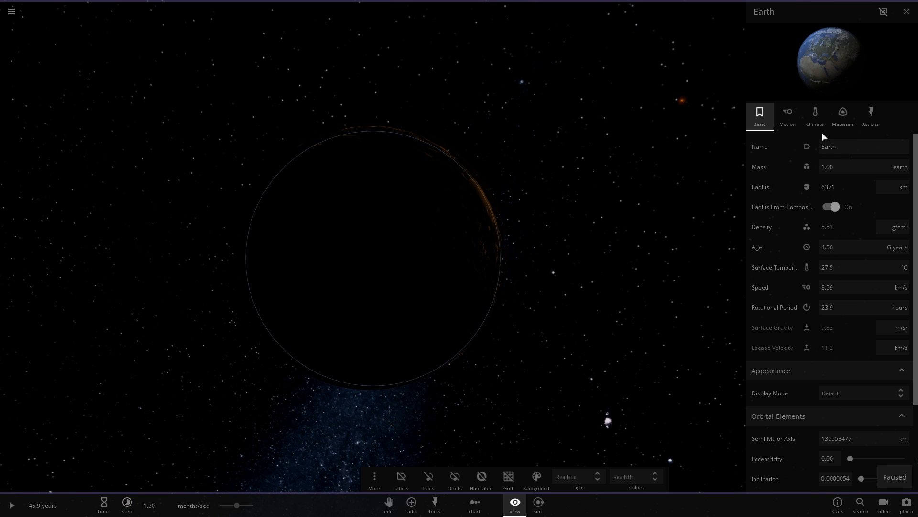
left_click(815, 115)
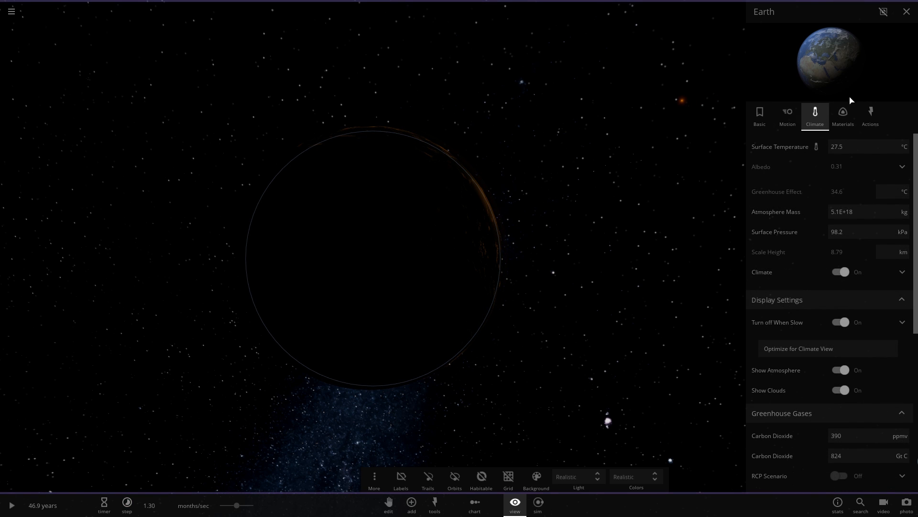
left_click(843, 115)
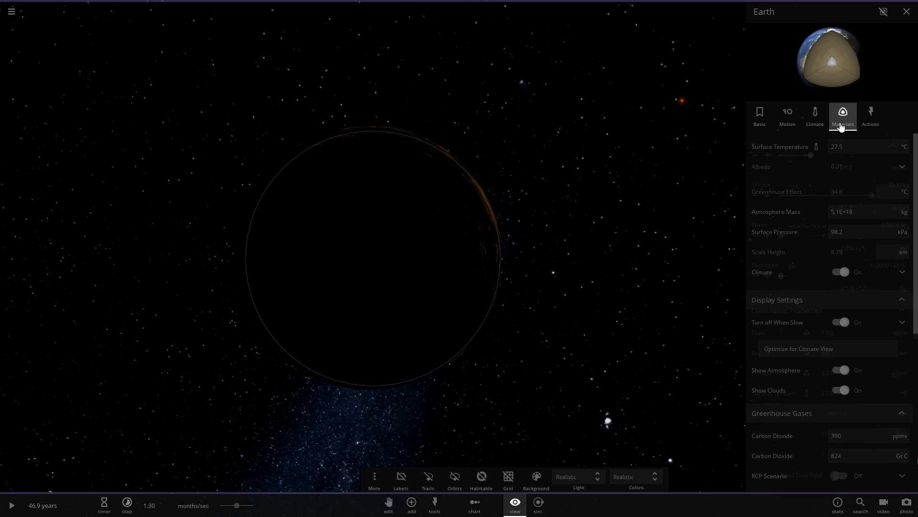
left_click(843, 117)
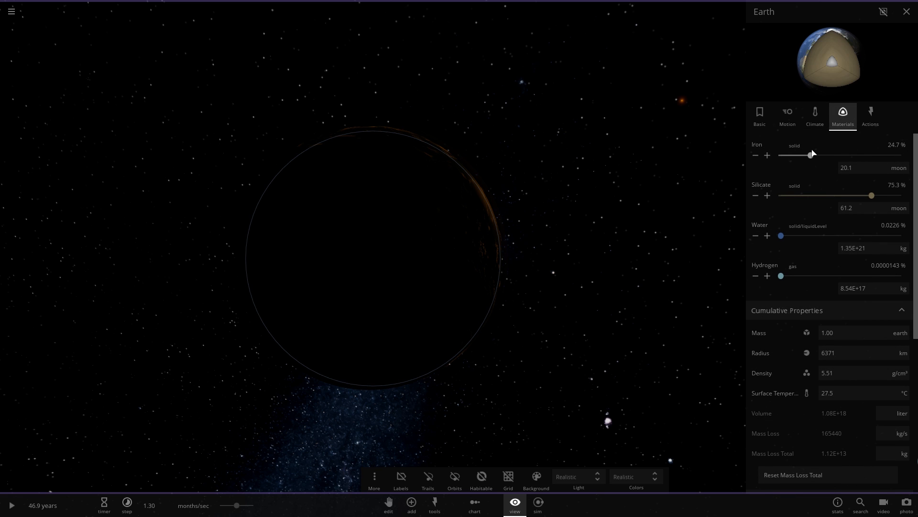
scroll("down", 3)
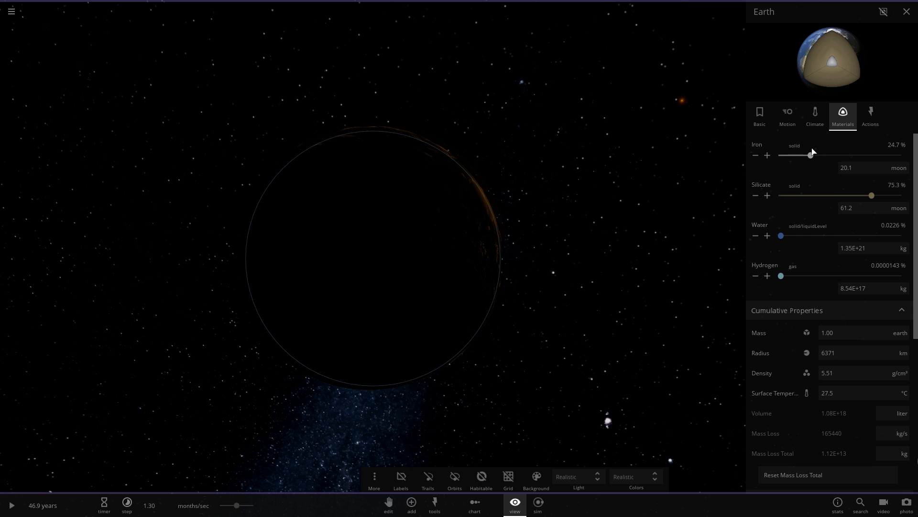
left_click(815, 114)
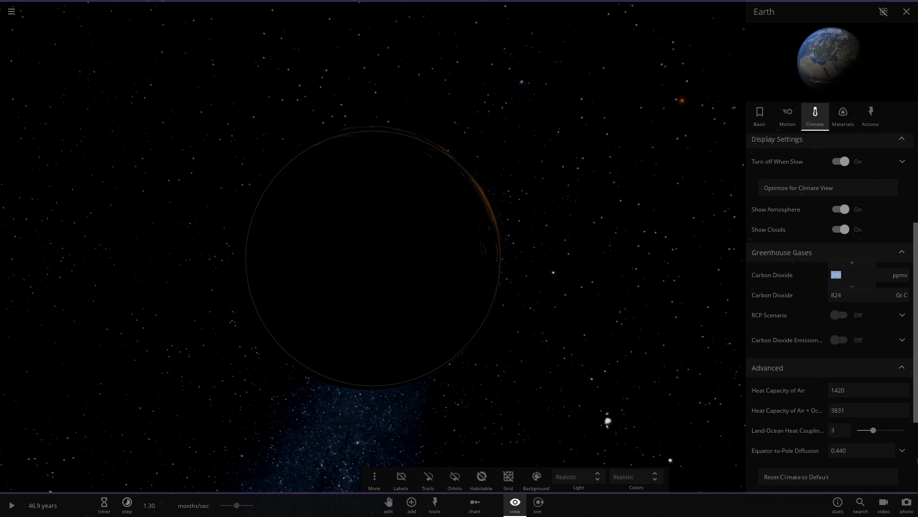
Step: Lower Earth's carbon dioxide to 0 ppmv, then set it to 50 ppmv
type("0")
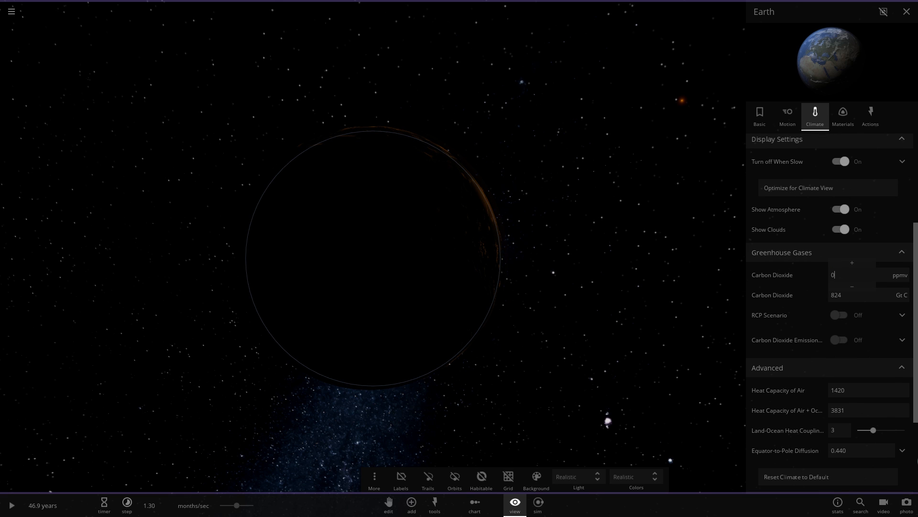
left_click(759, 115)
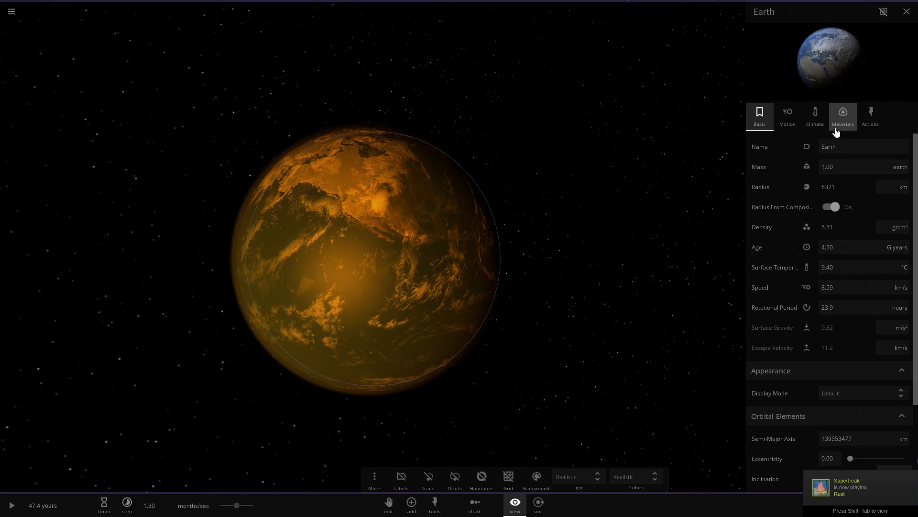
left_click(815, 117)
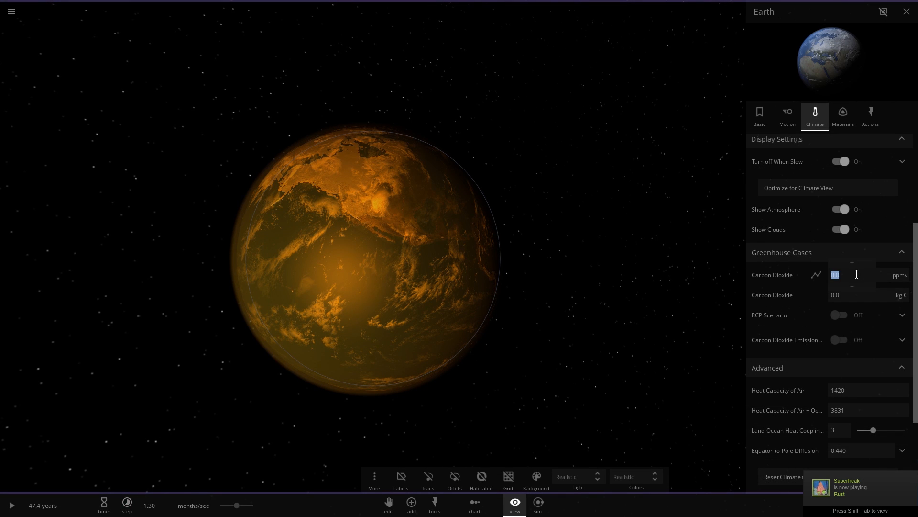
type("1")
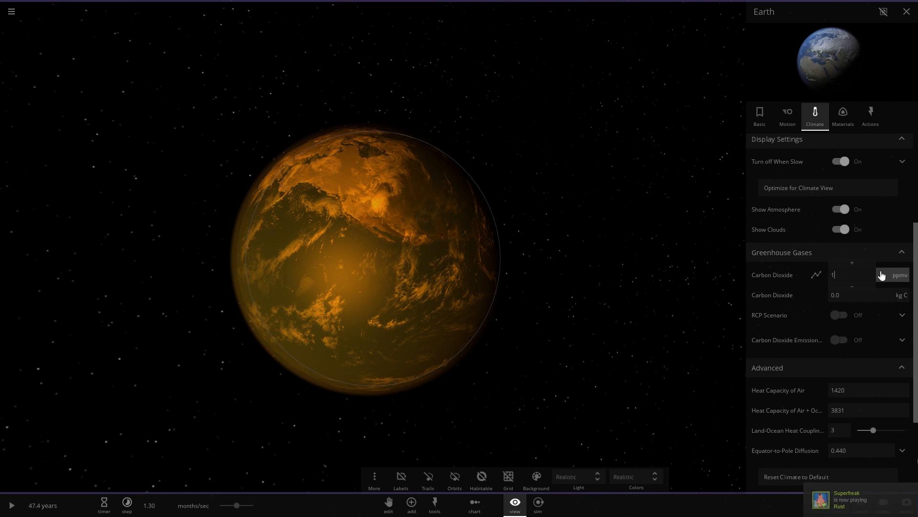
type("50.0")
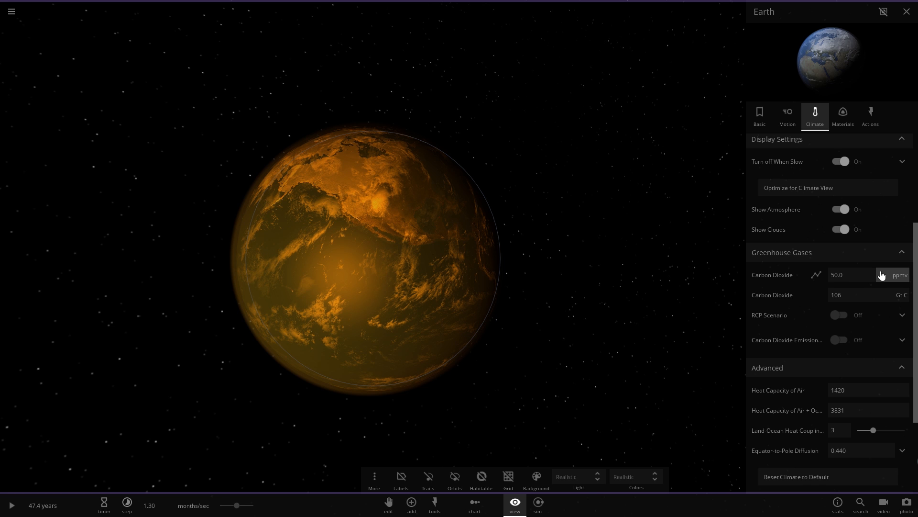
left_click(759, 115)
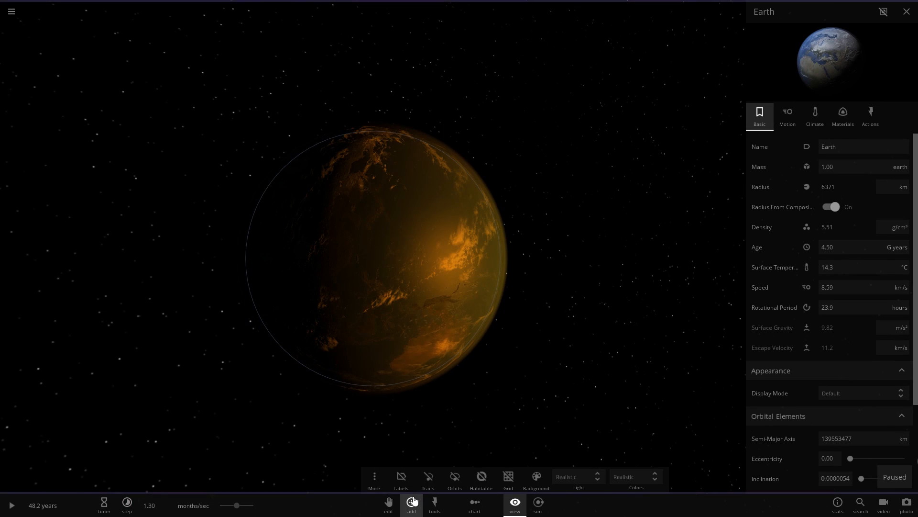
Step: Select the Moon star, let it go nova, and select the leftover remnant
left_click(412, 511)
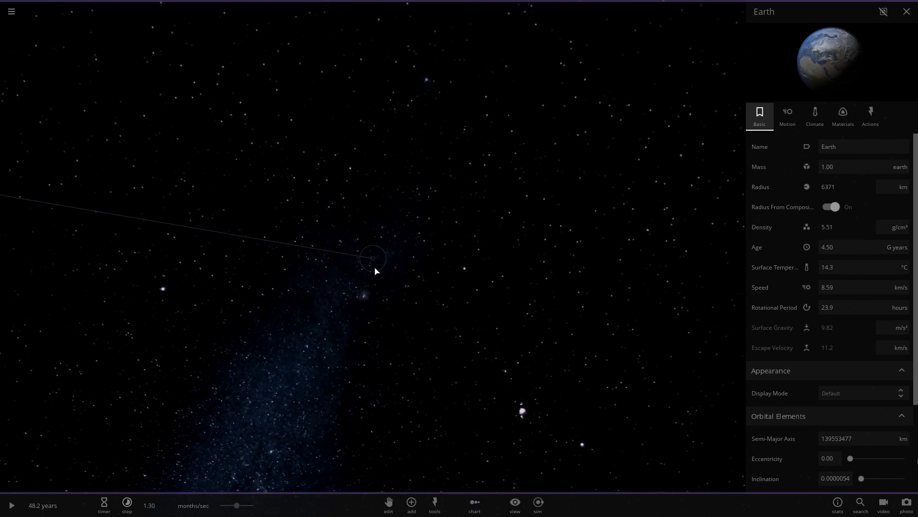
left_click(11, 505)
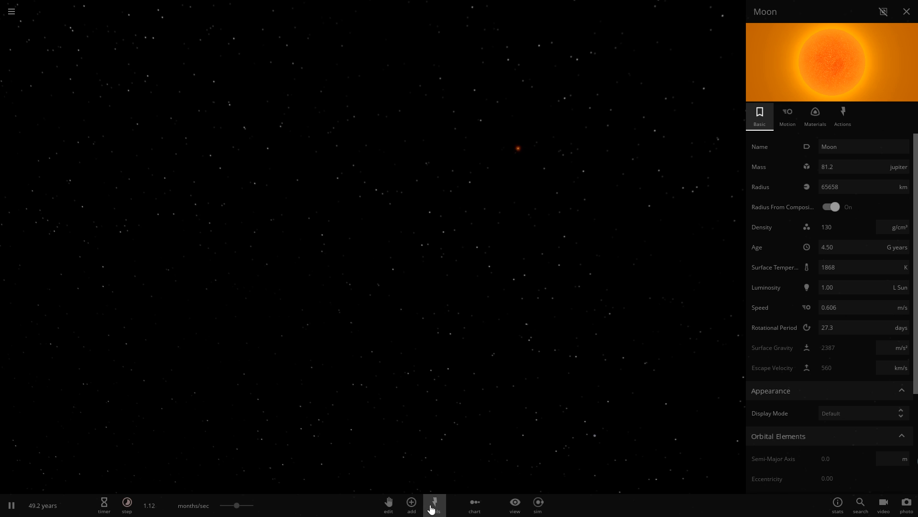
left_click(434, 504)
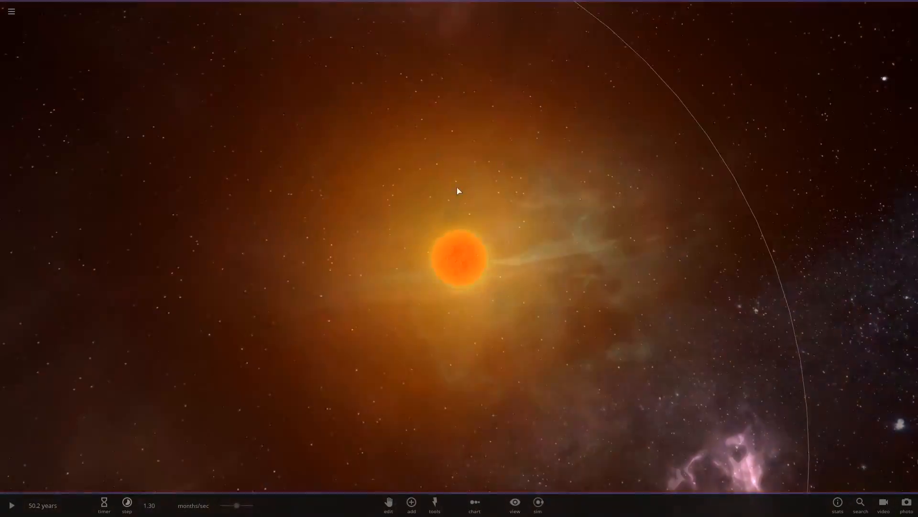
left_click(459, 267)
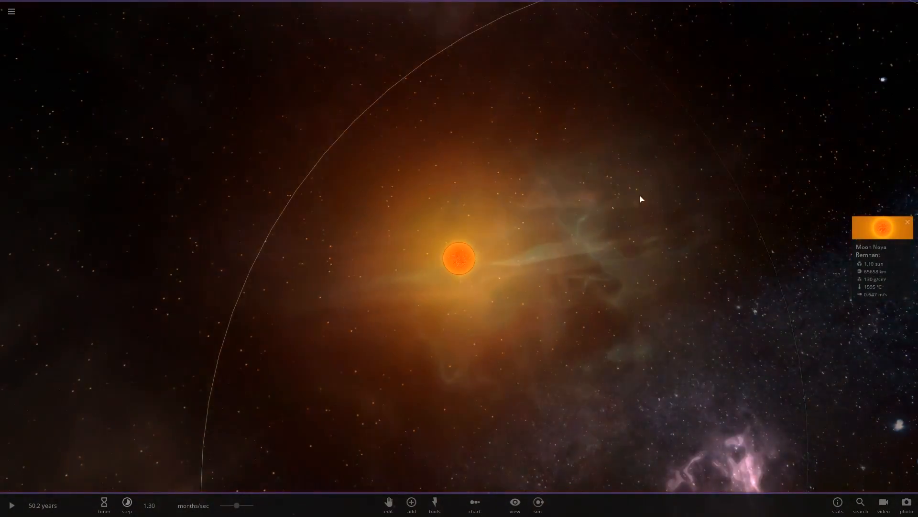
Step: View the 1.10-solar-mass Moon Nova Remnant's properties, then choose the Explode tool
left_click(13, 505)
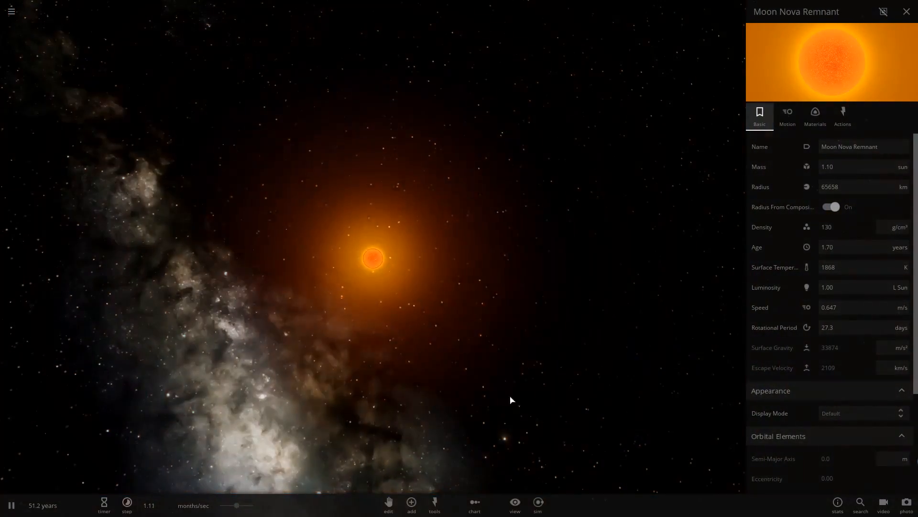
left_click(434, 505)
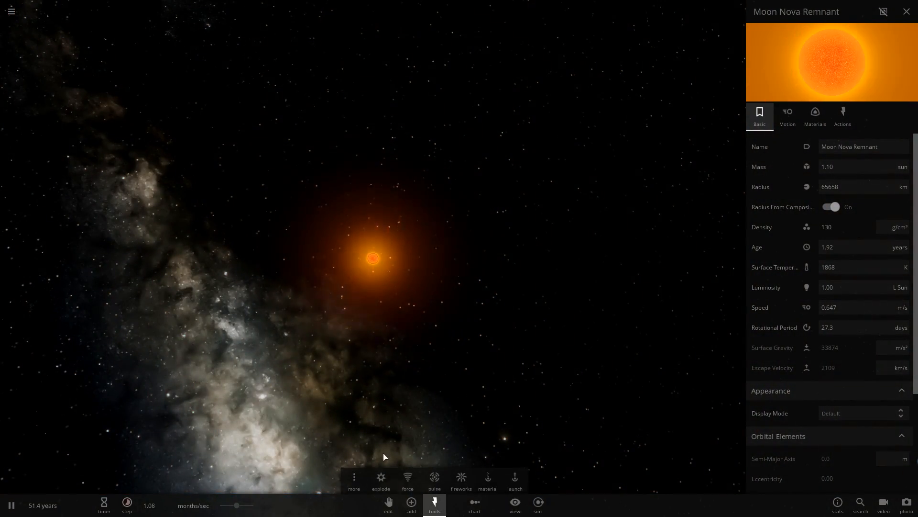
left_click(381, 477)
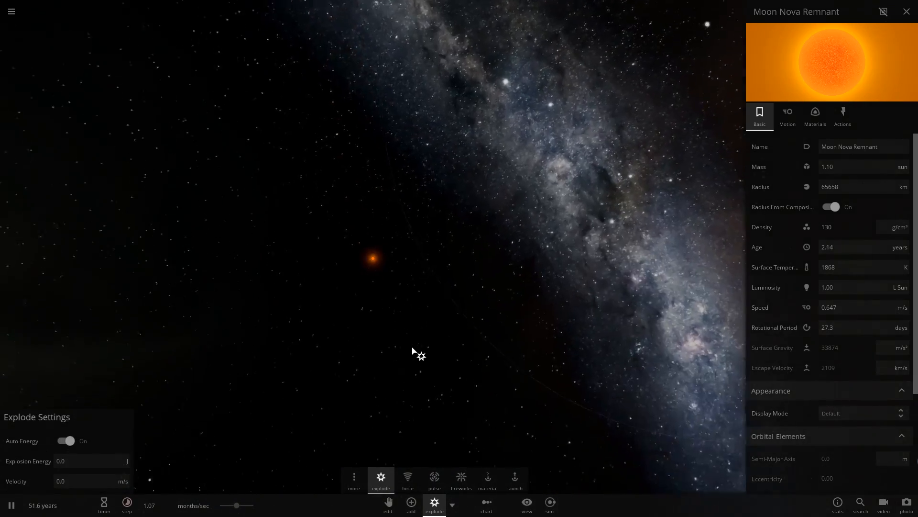